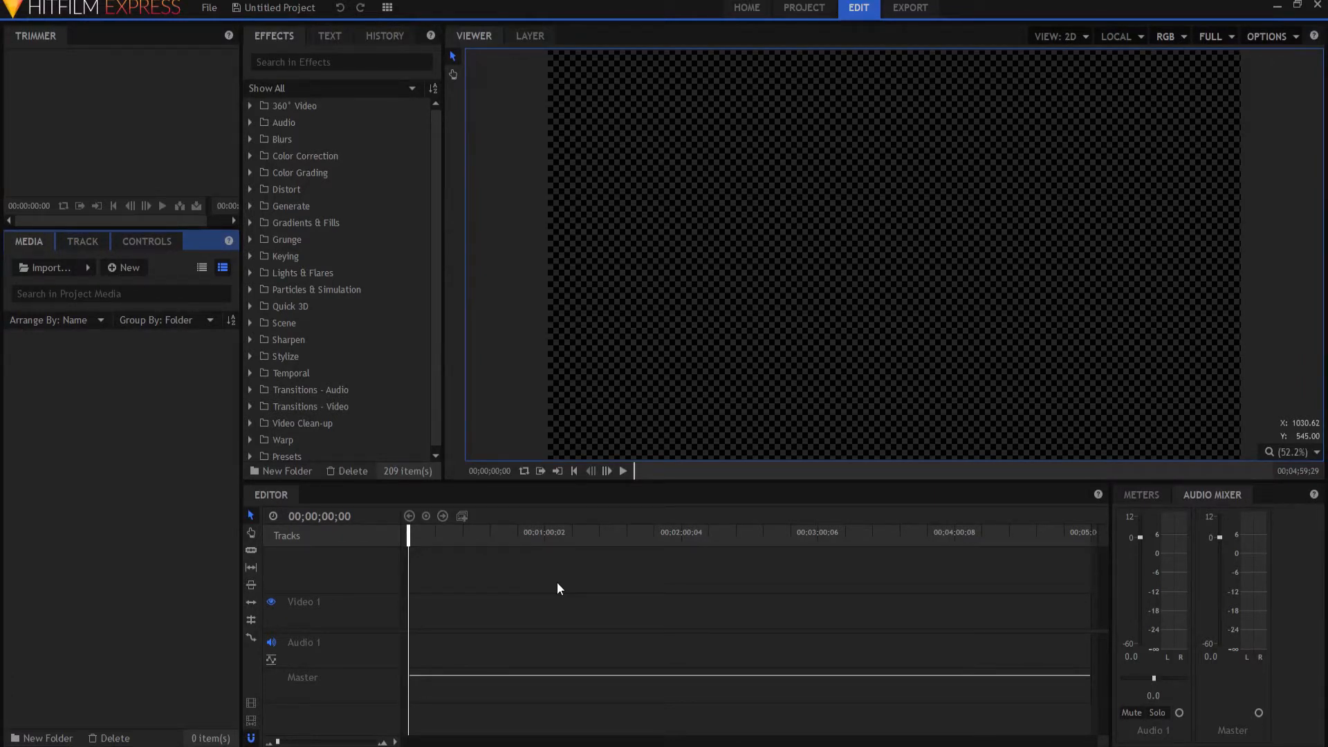
pyautogui.moveTo(123, 267)
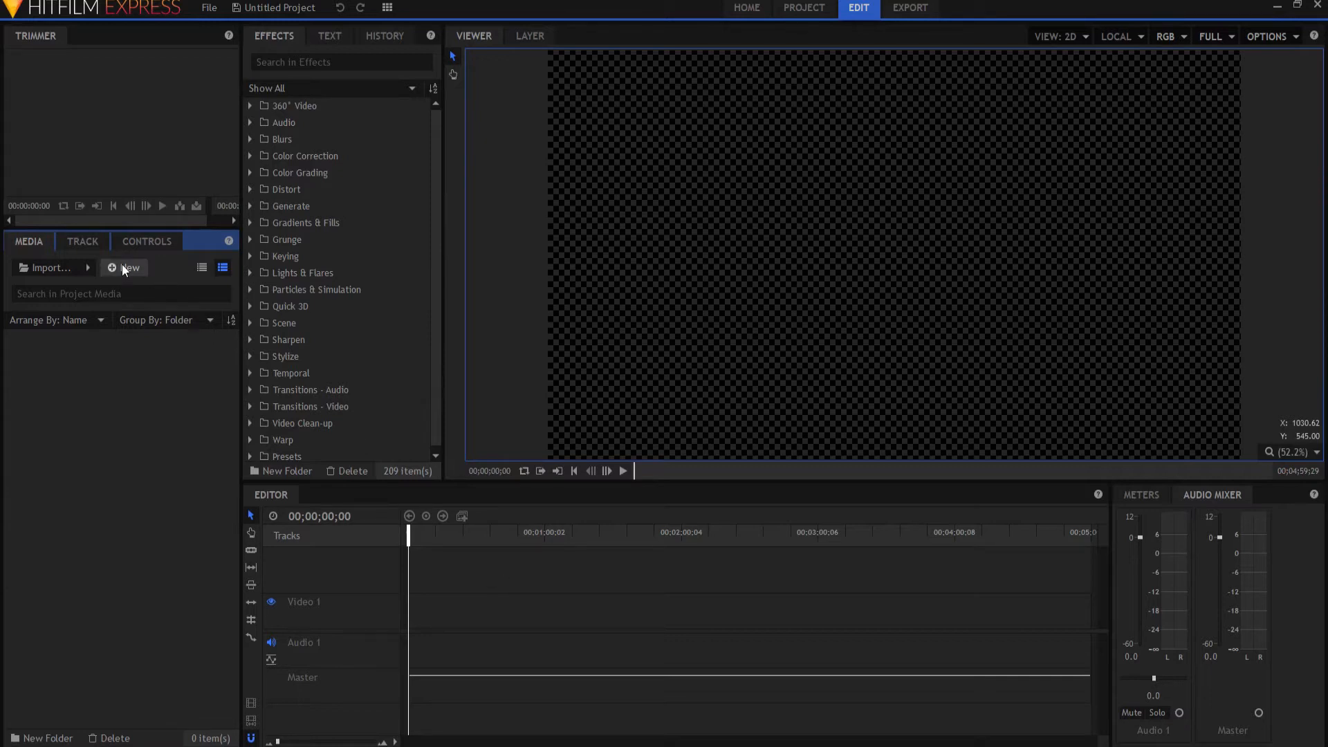
# - Create a new 1080p Full HD composite shot with the default template settings
pyautogui.click(129, 267)
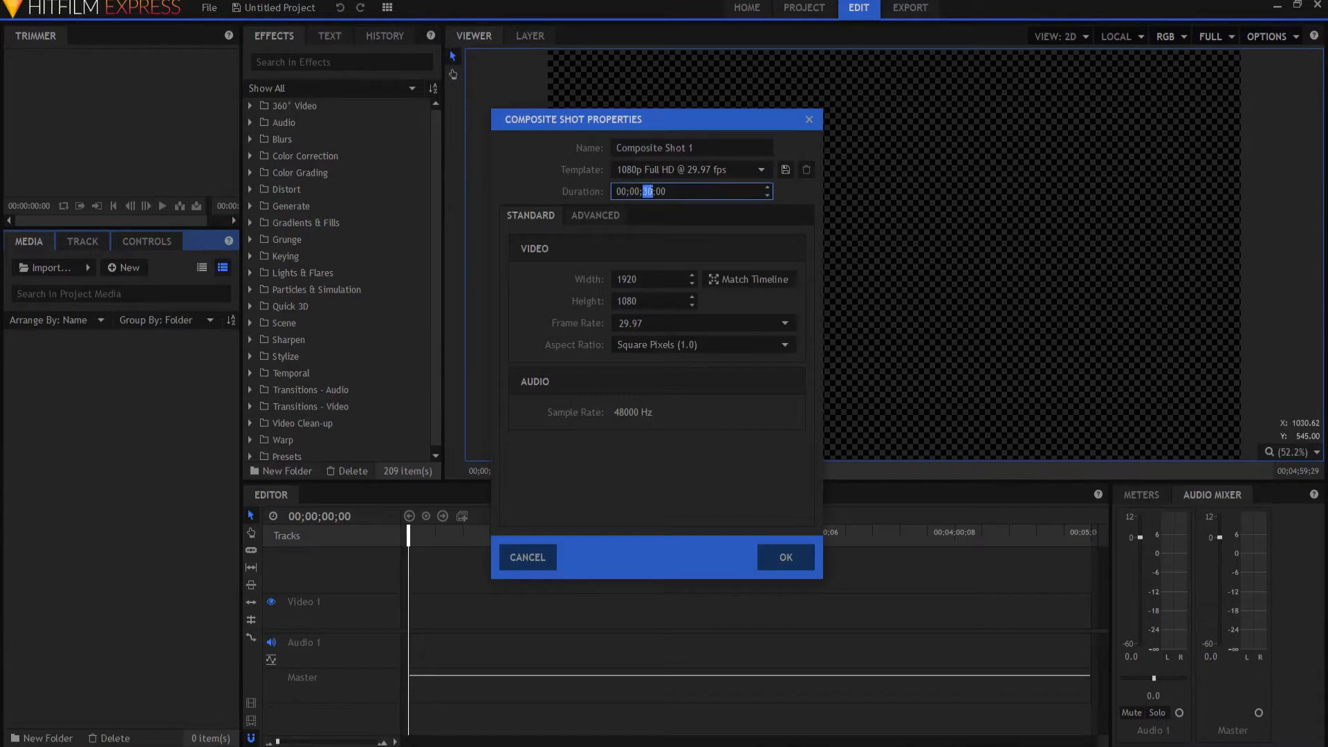
pyautogui.click(784, 558)
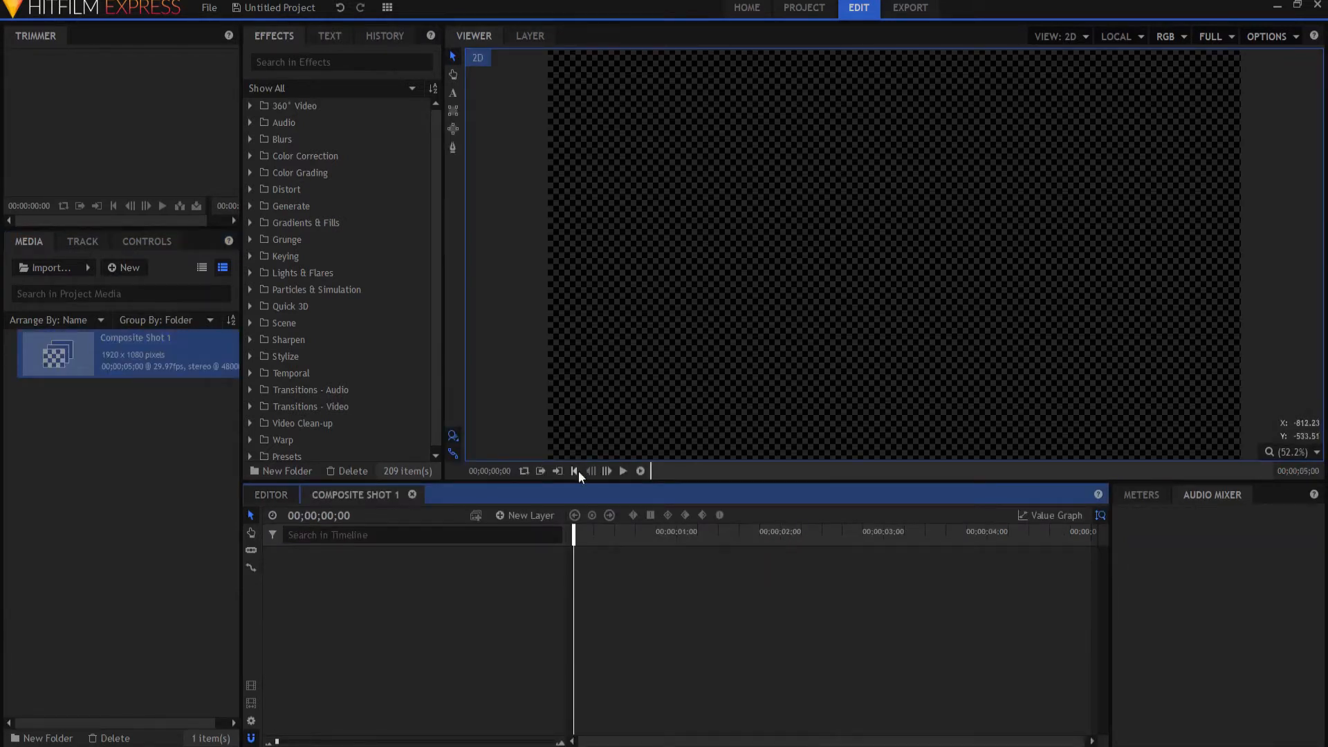
# - Add a new text layer with its width set to 1920
pyautogui.click(526, 515)
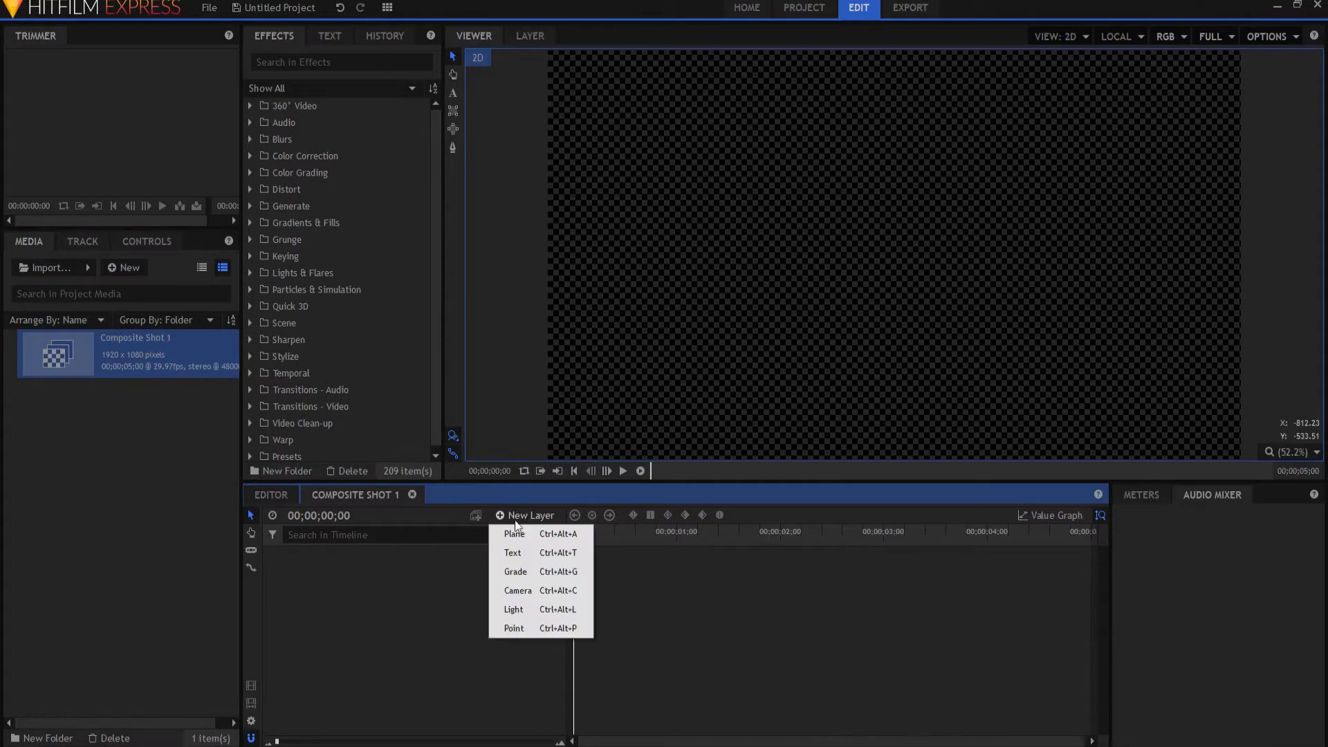
pyautogui.click(512, 552)
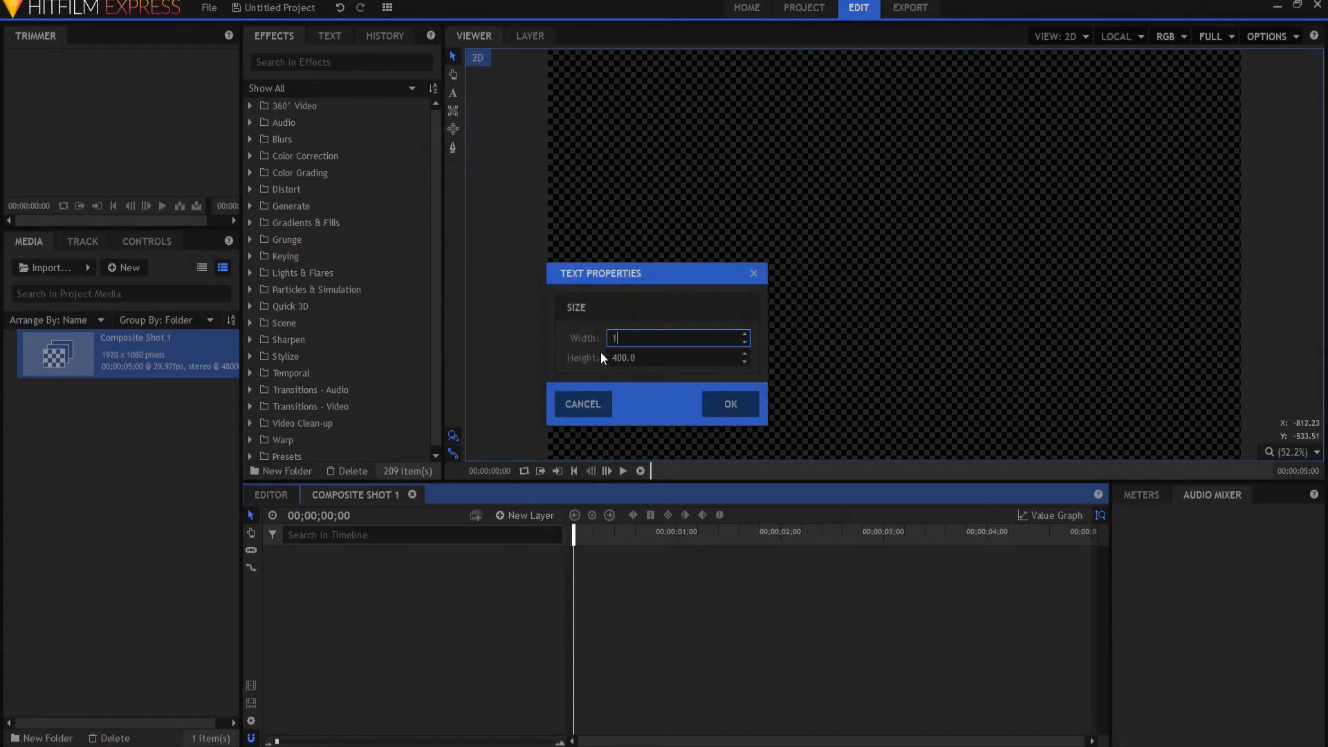
pyautogui.write('1920')
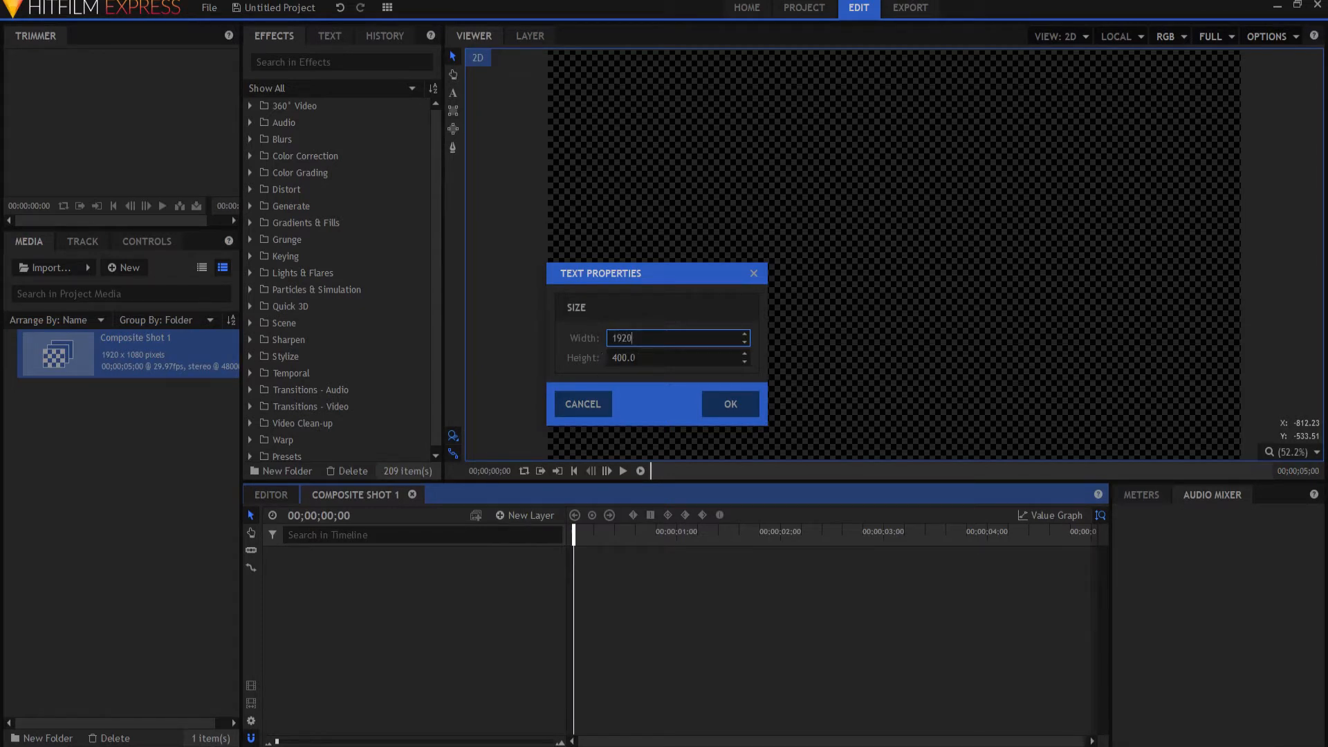
pyautogui.click(727, 404)
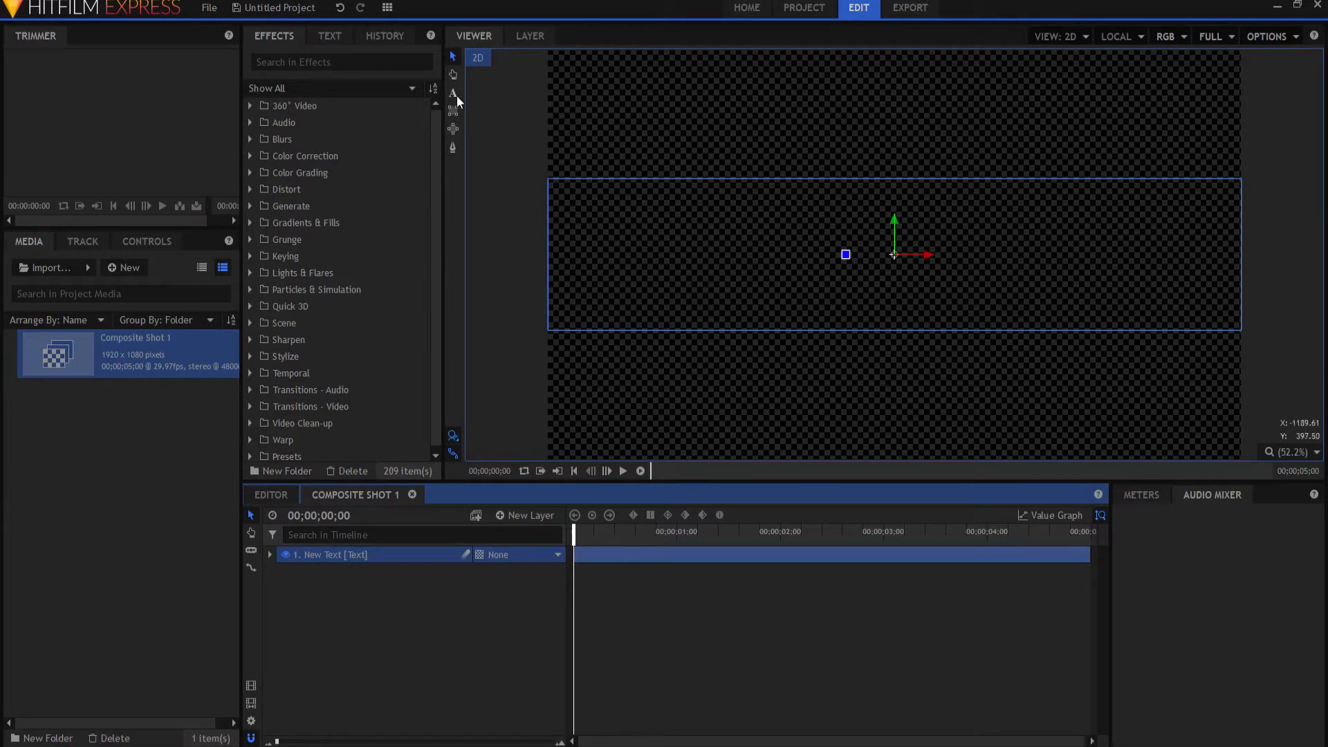
pyautogui.moveTo(454, 92)
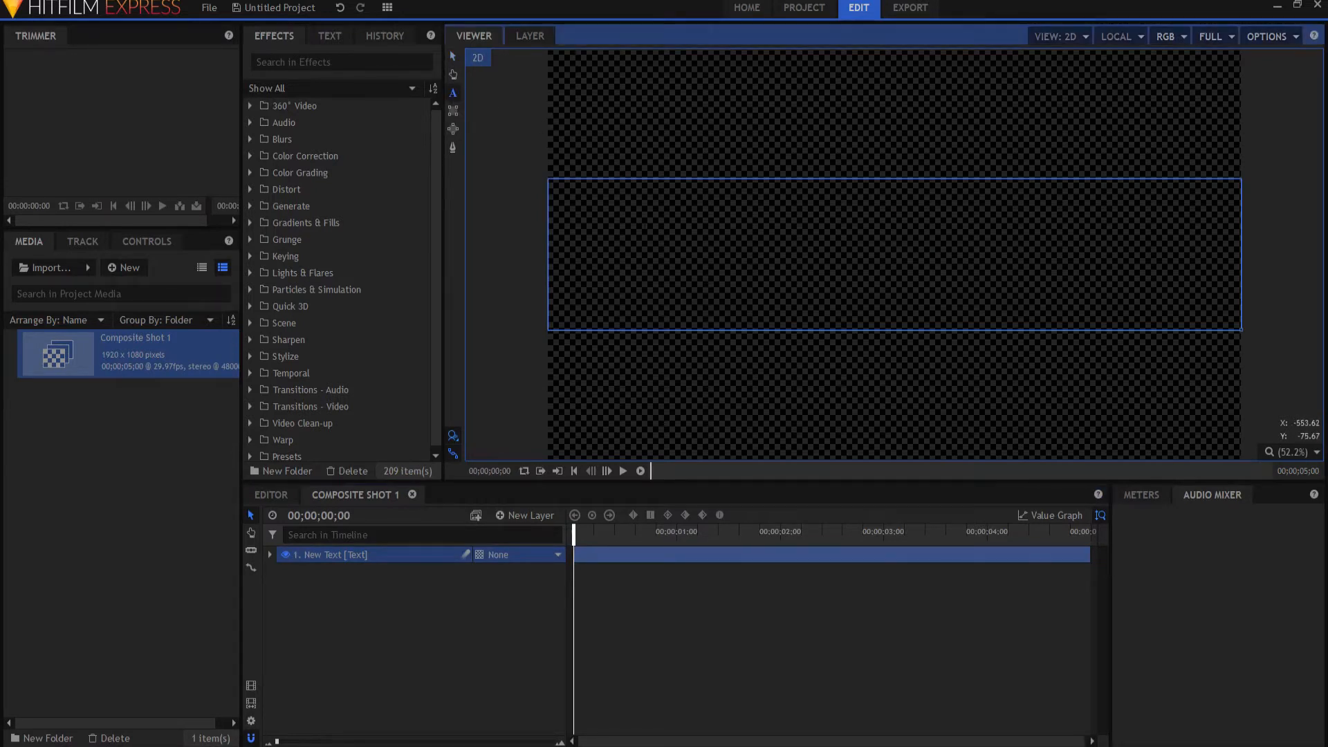
# - Enter the title text 'HitFilm Sensei' with the Text tool
pyautogui.write('HitFilm Sel')
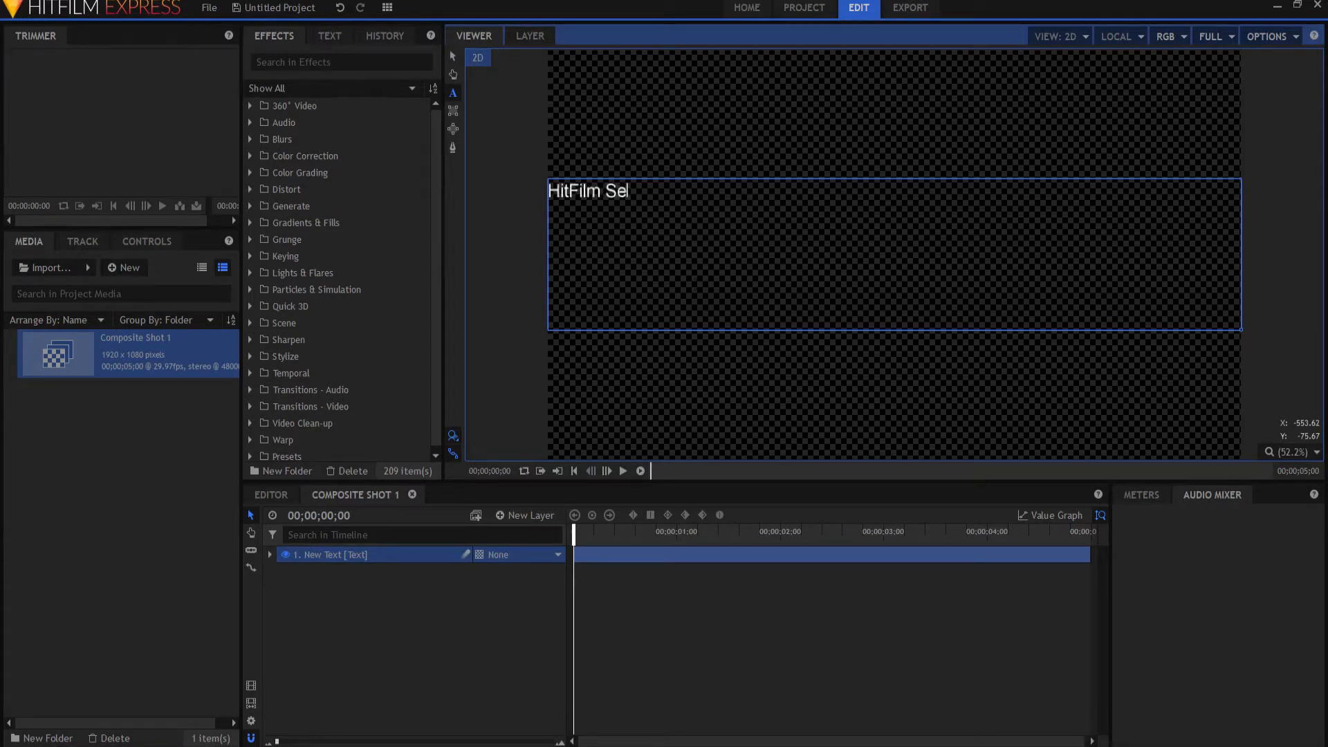
pyautogui.write('nsei')
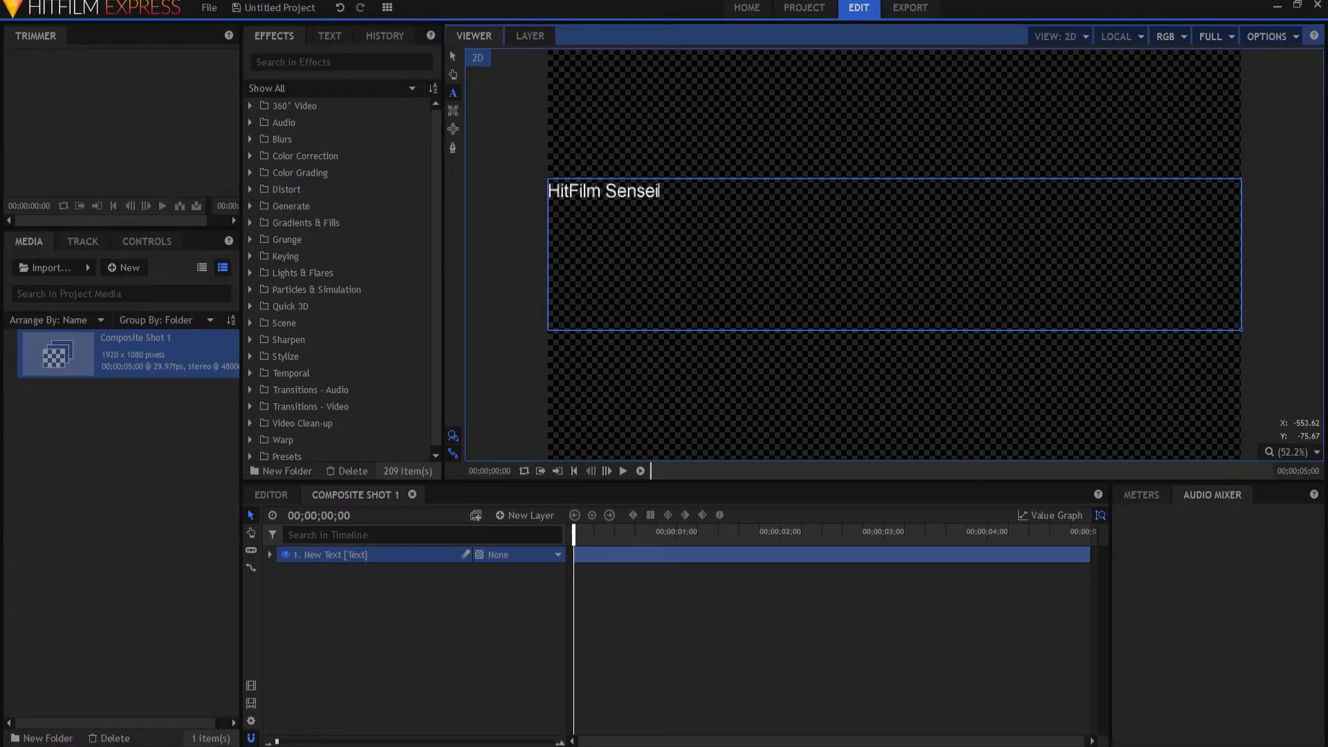
# - Center-align the selected title text and raise its font size to fill the frame
pyautogui.doubleClick(632, 191)
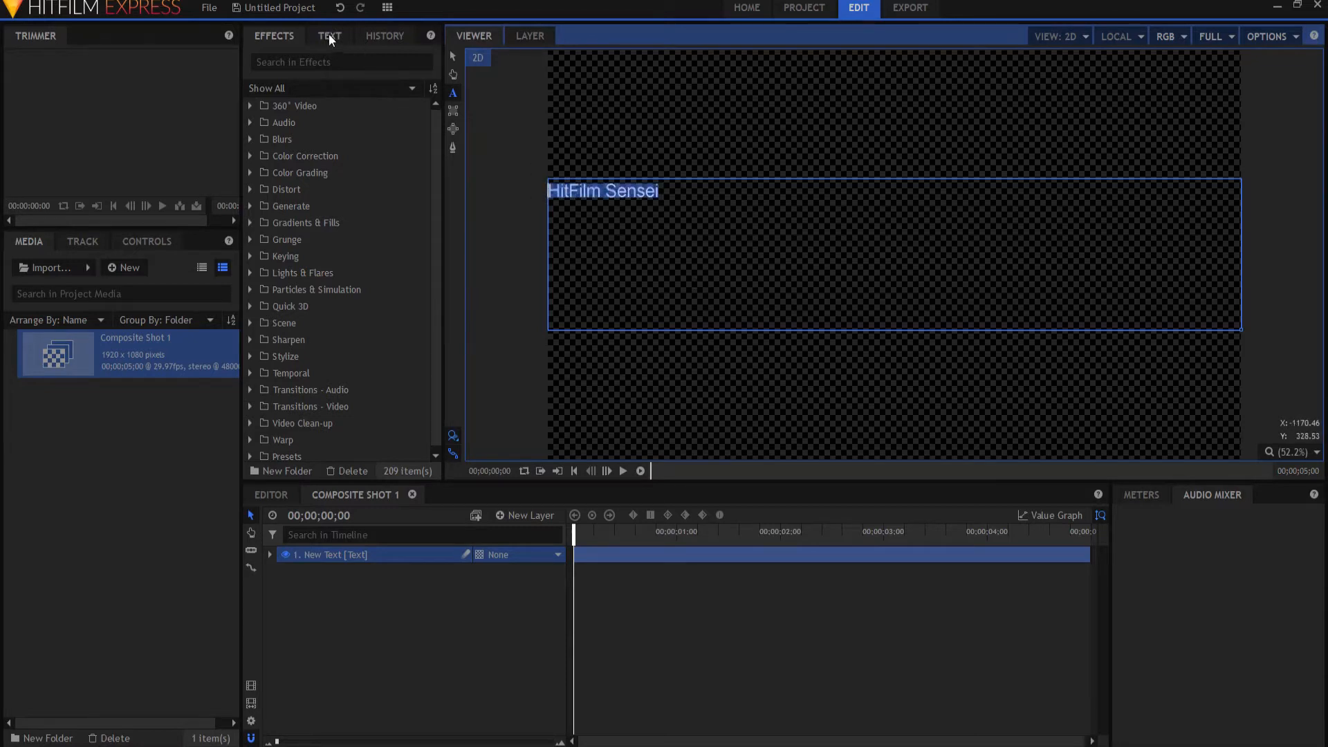
pyautogui.click(329, 36)
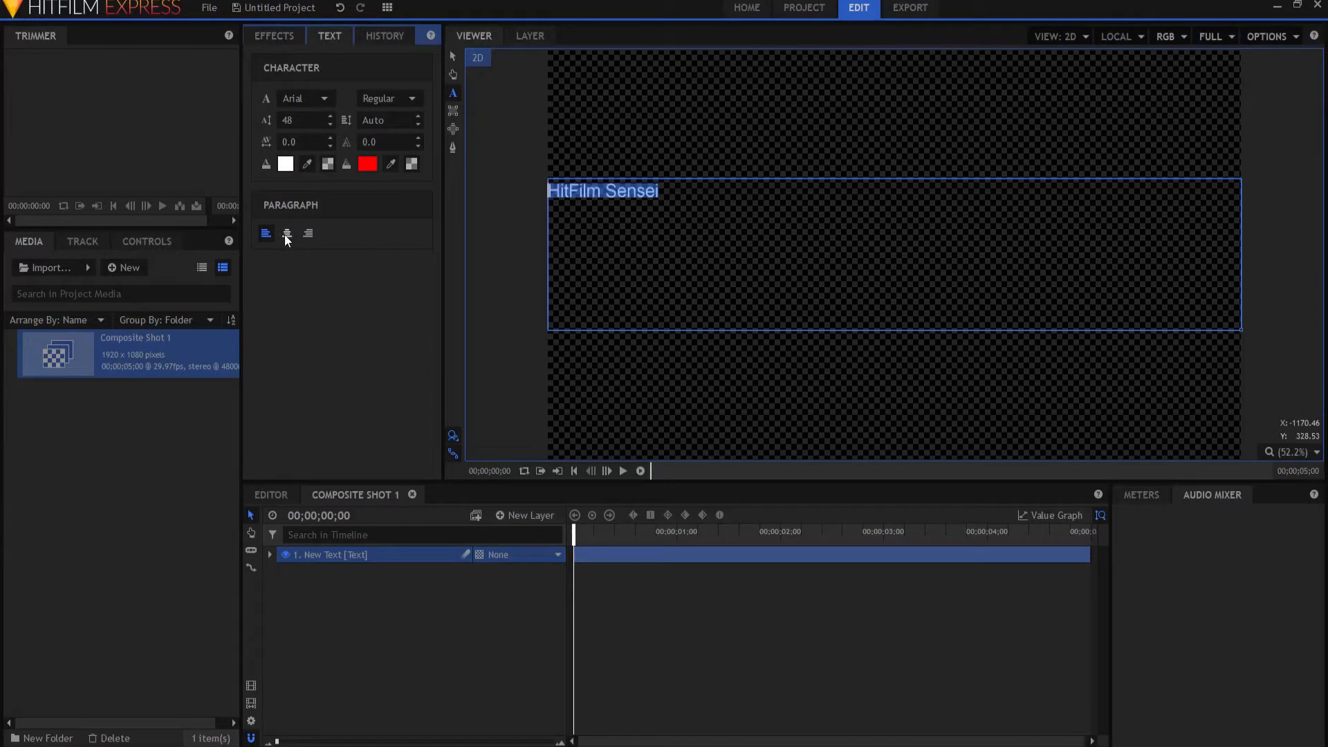
pyautogui.click(286, 234)
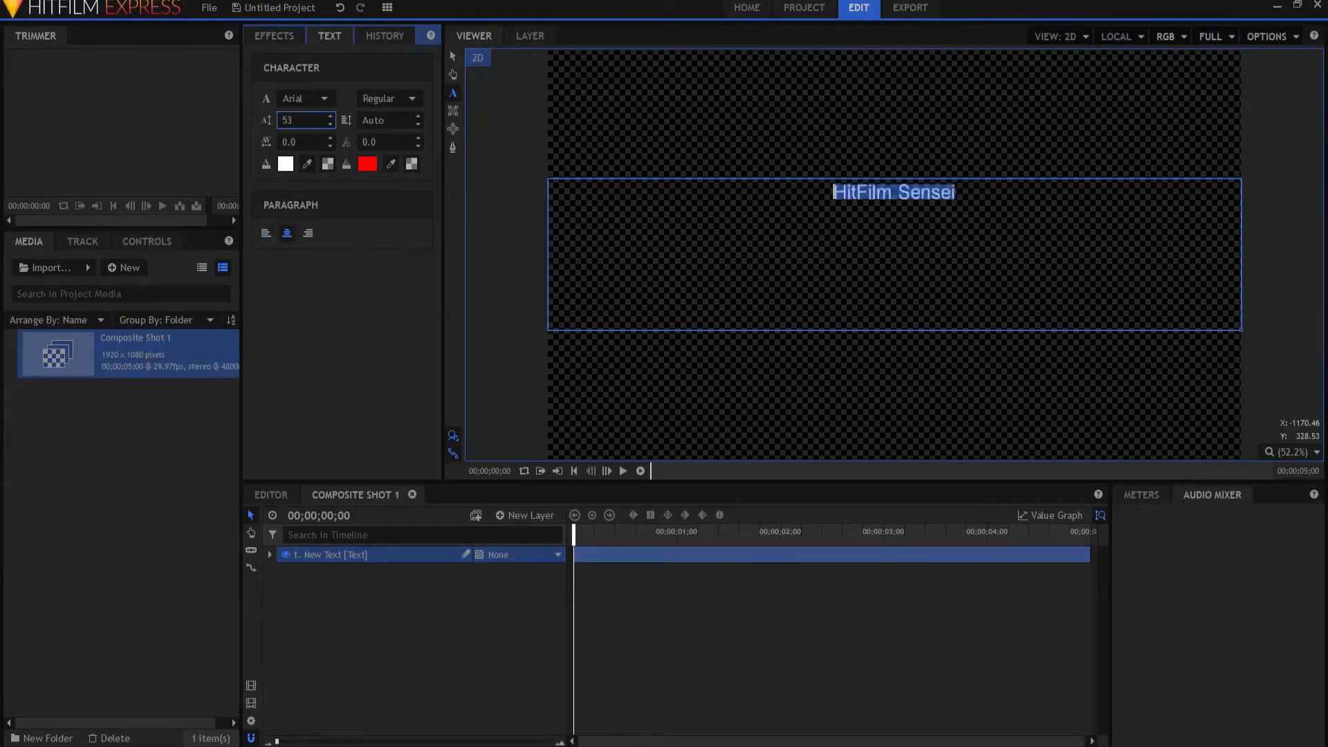
pyautogui.write('263')
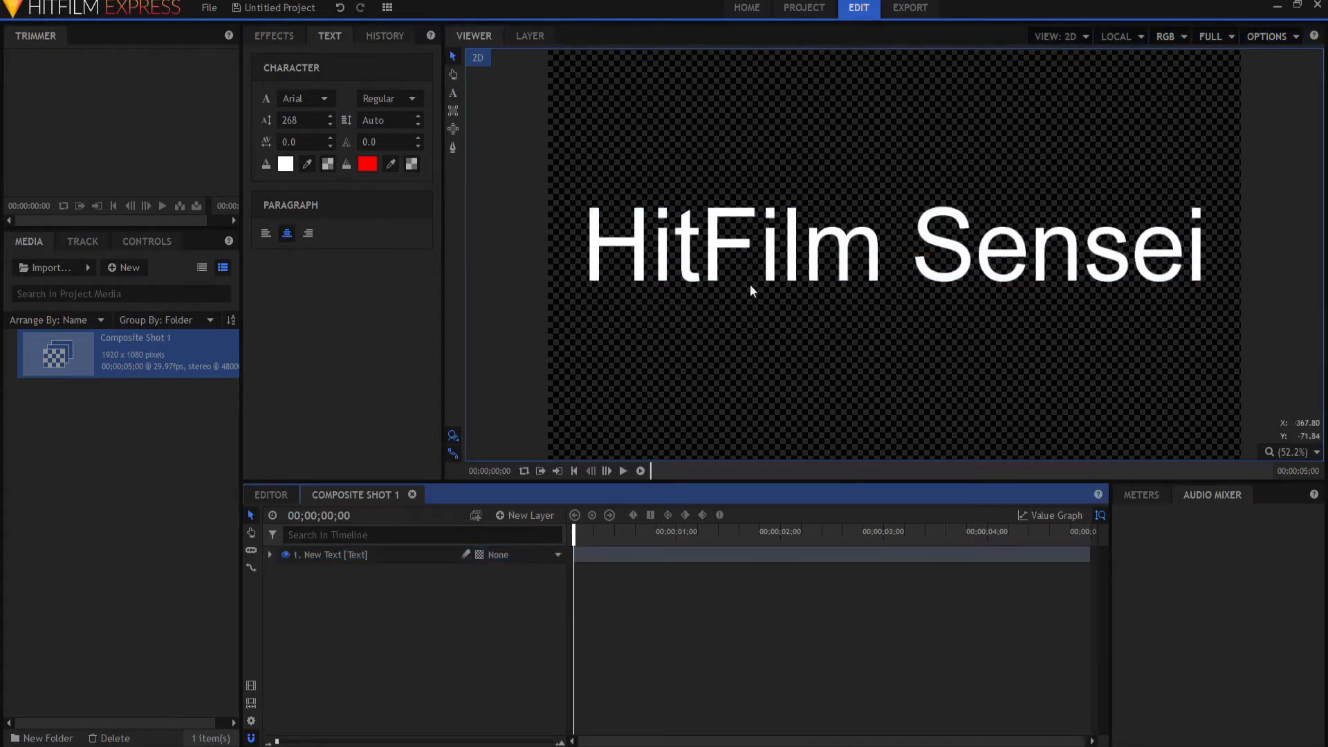
pyautogui.moveTo(265, 568)
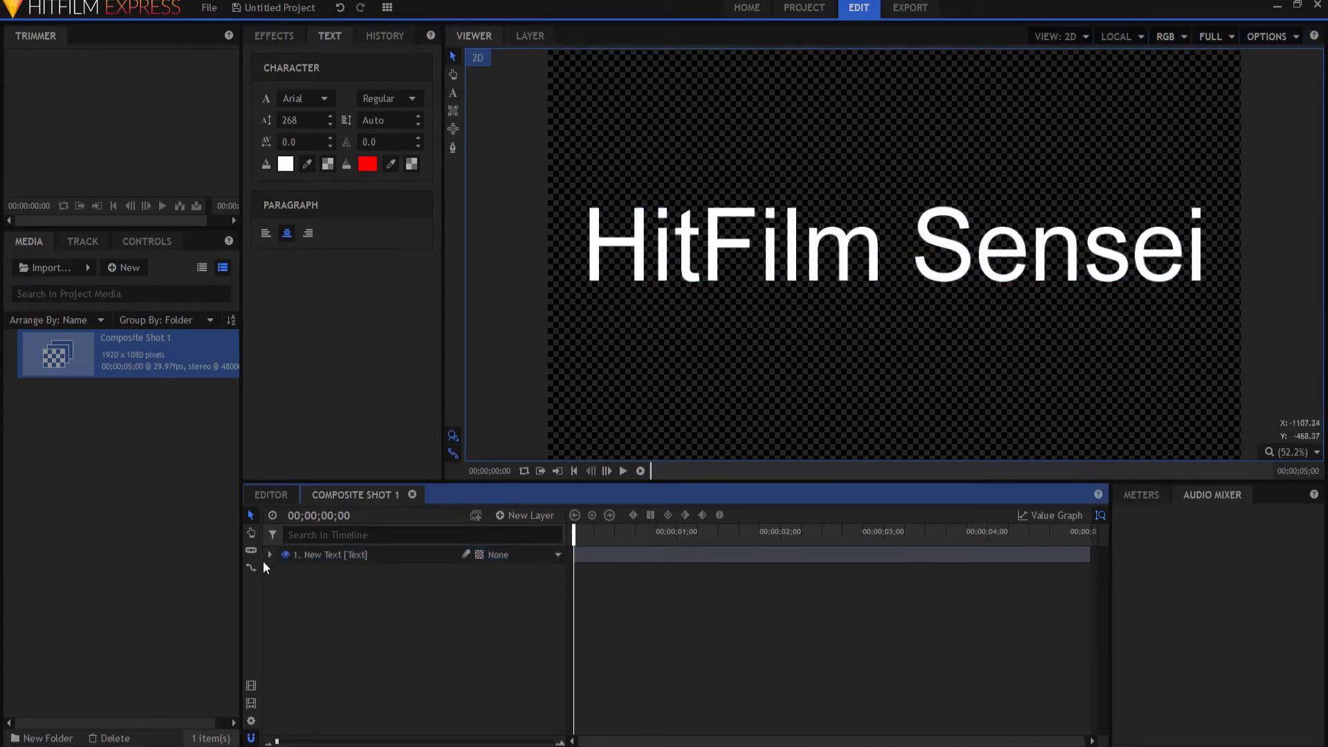
# - Keyframe the text layer's Scale from 90% at frame 0 to 100% at the last frame
pyautogui.click(269, 555)
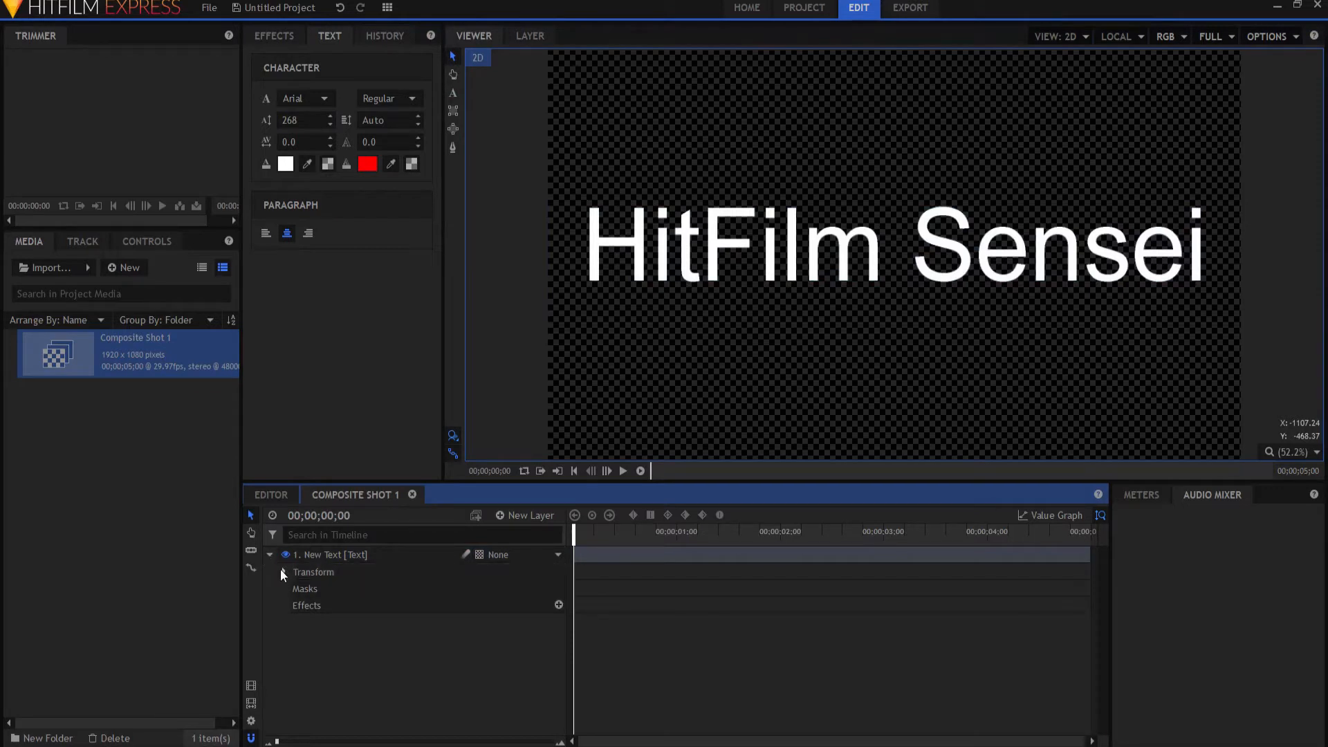
pyautogui.click(285, 571)
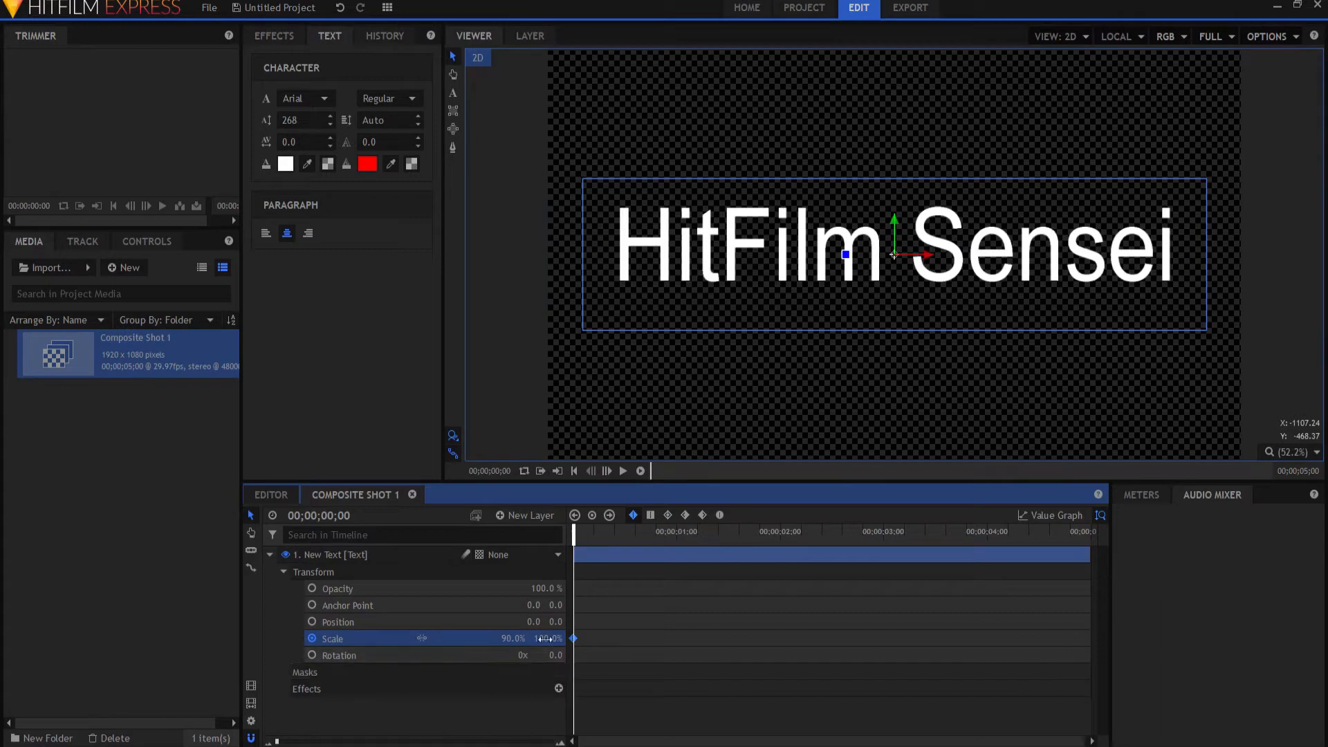
pyautogui.click(1089, 531)
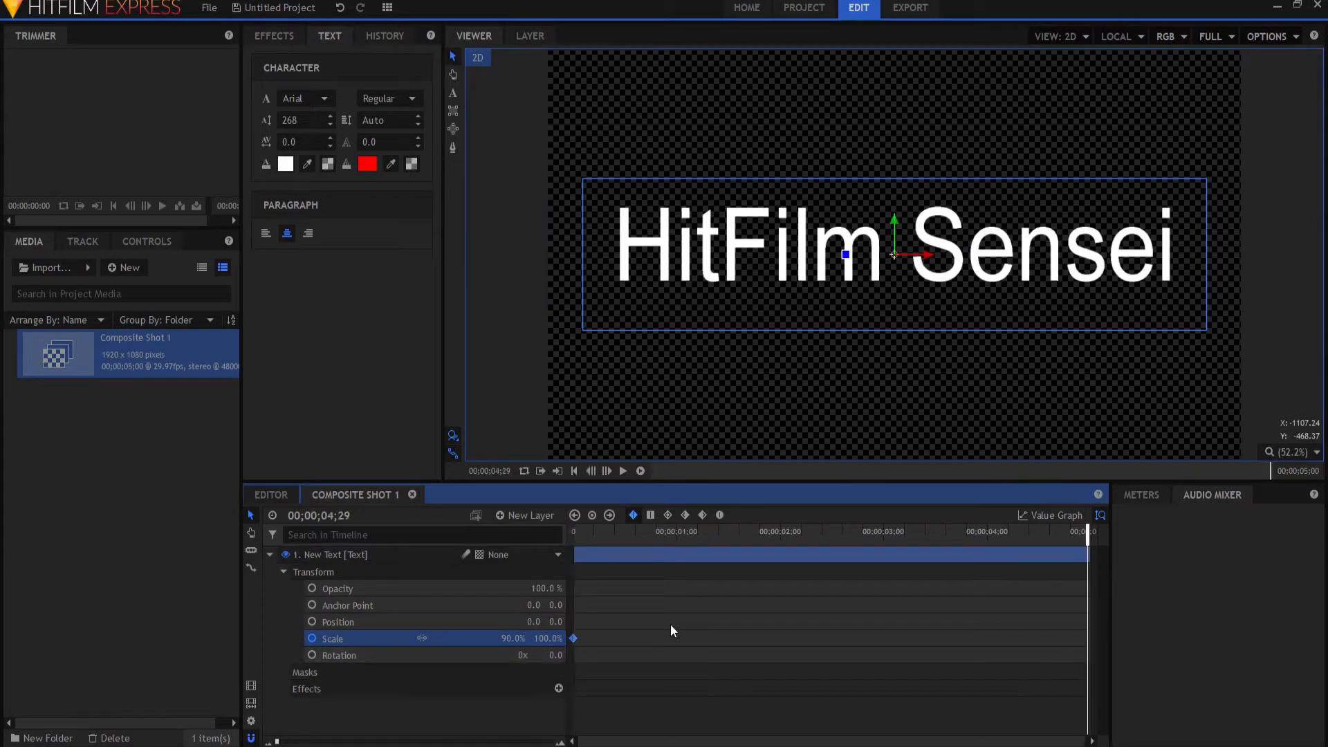
pyautogui.moveTo(689, 626)
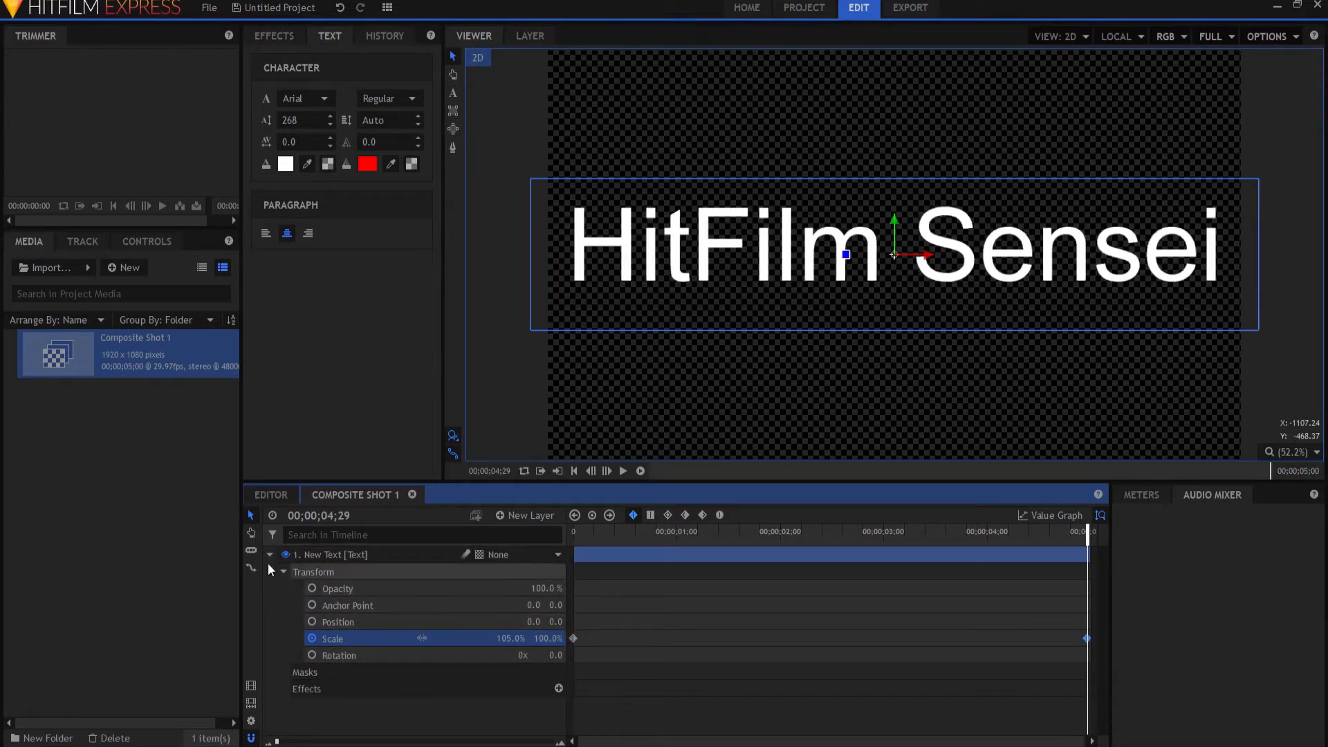
# - Preview the scale animation and stop playback
pyautogui.click(622, 471)
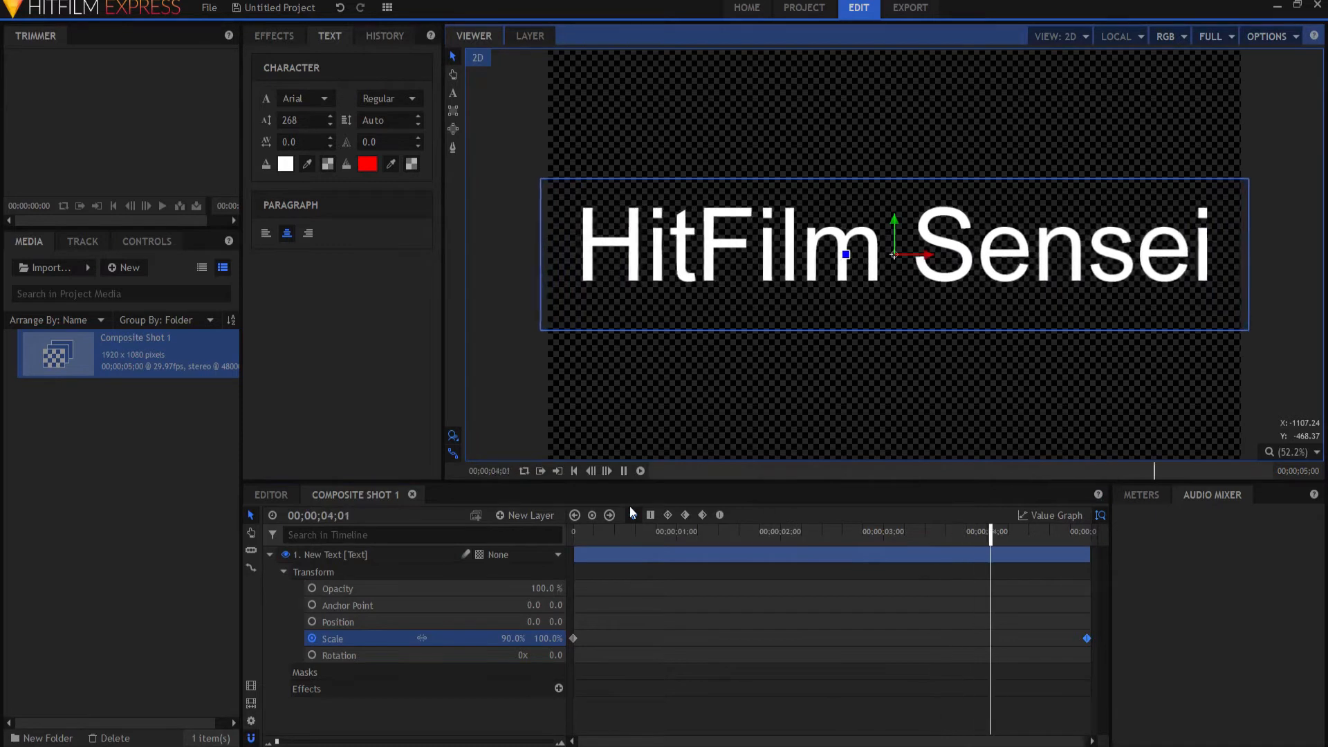
pyautogui.click(573, 471)
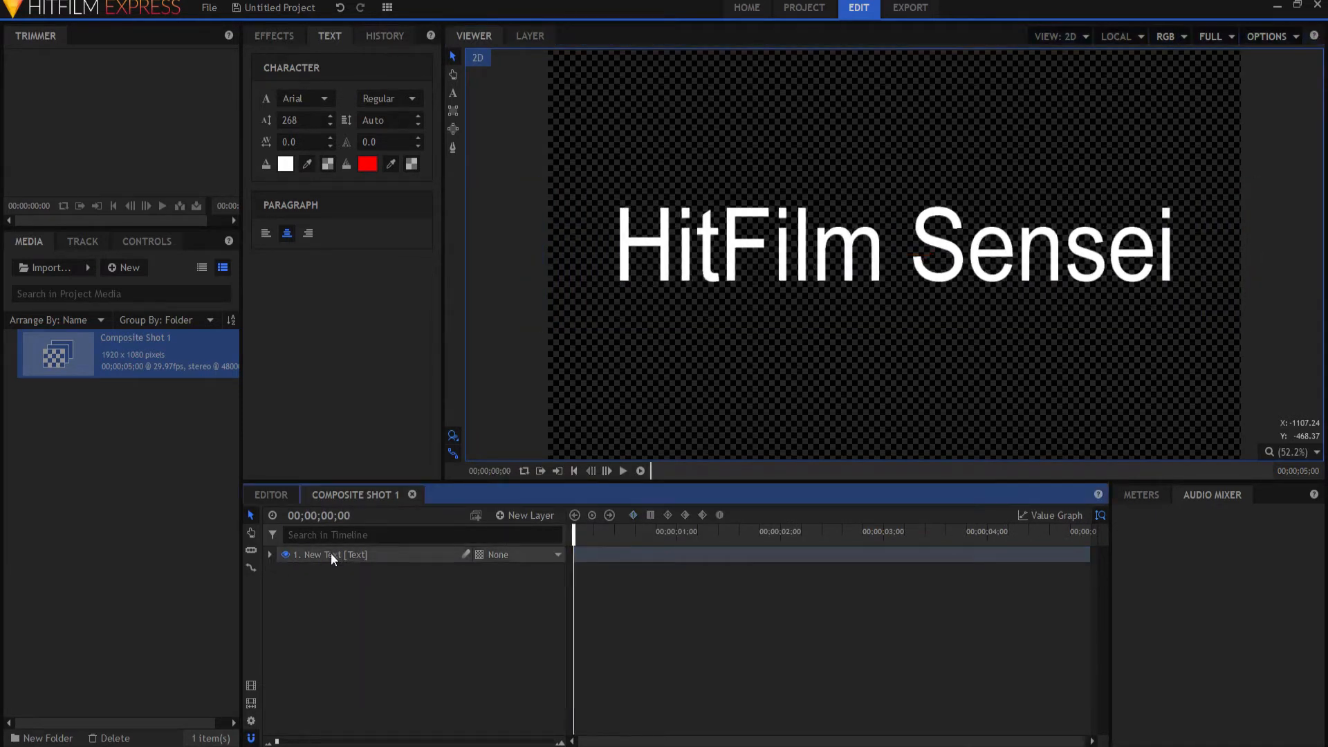
# - Duplicate the text layer with Ctrl+D and rename the copy 'Light Sweep'
pyautogui.click(319, 555)
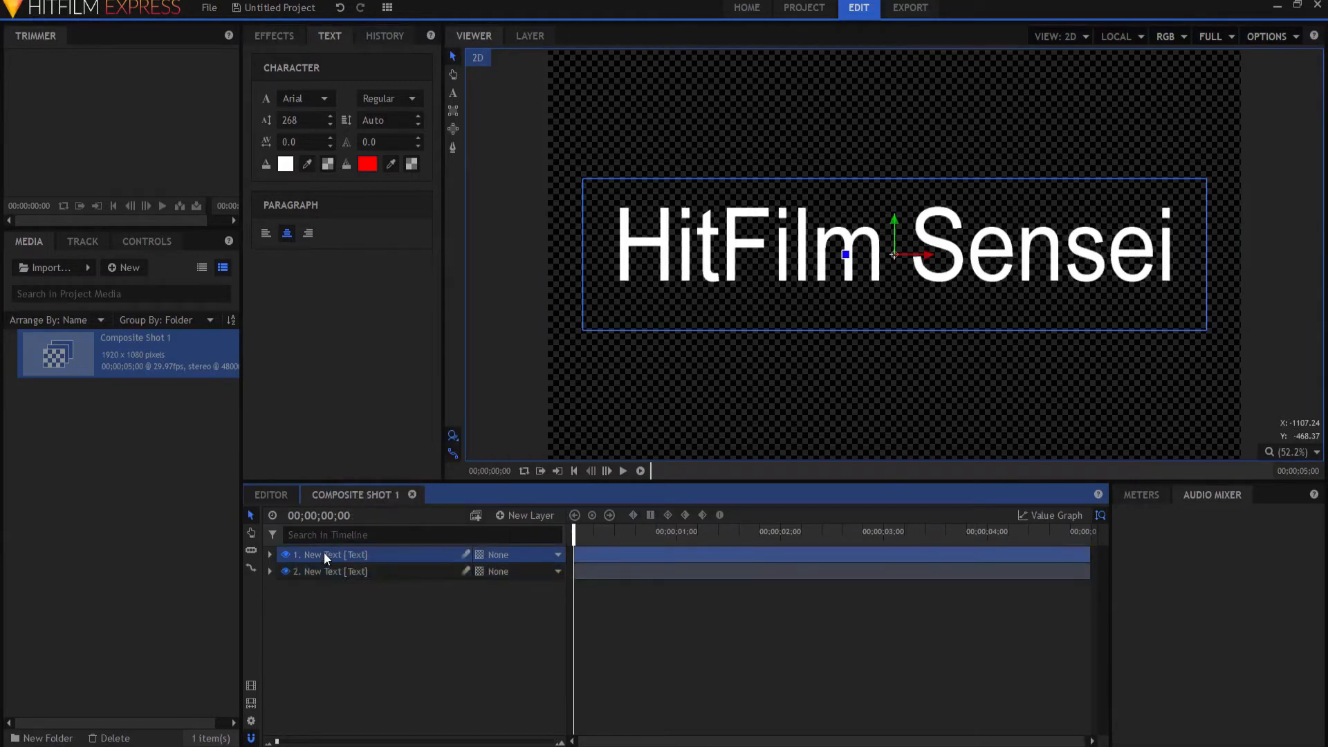
pyautogui.doubleClick(331, 553)
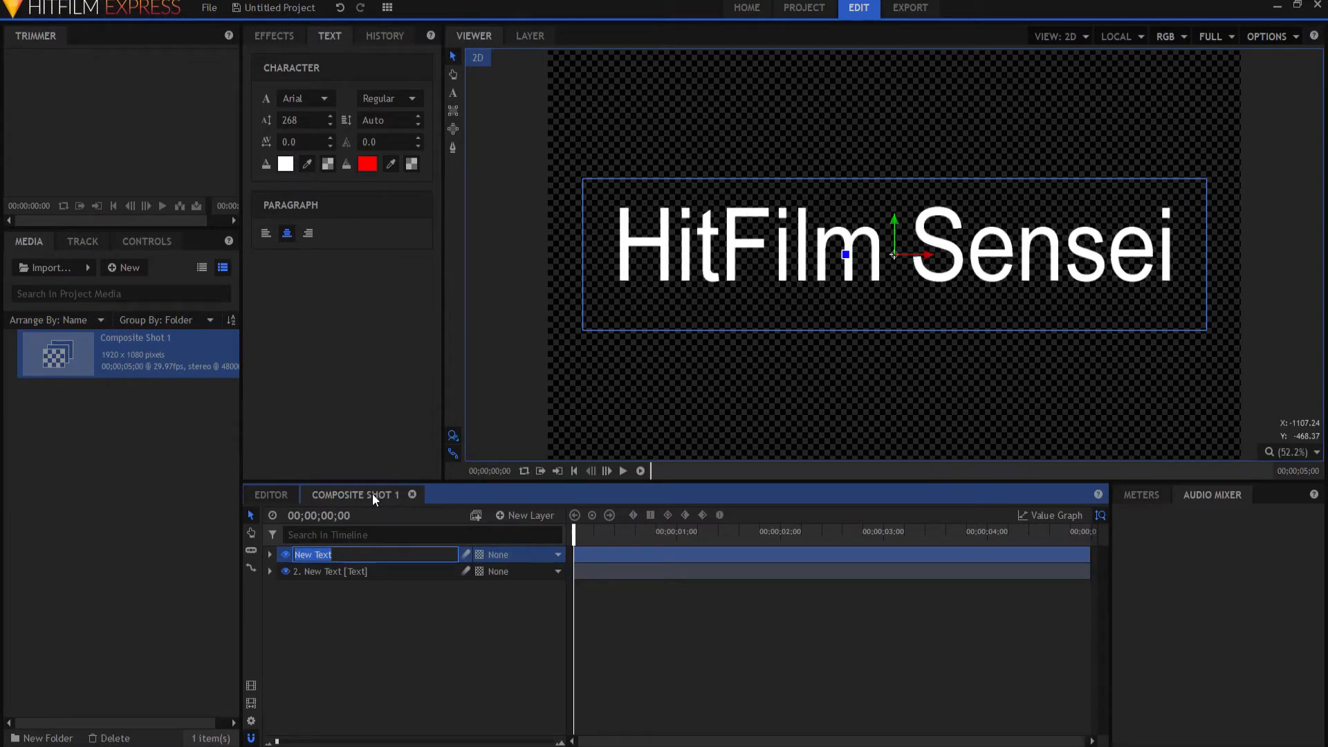
pyautogui.write('Light Sweep')
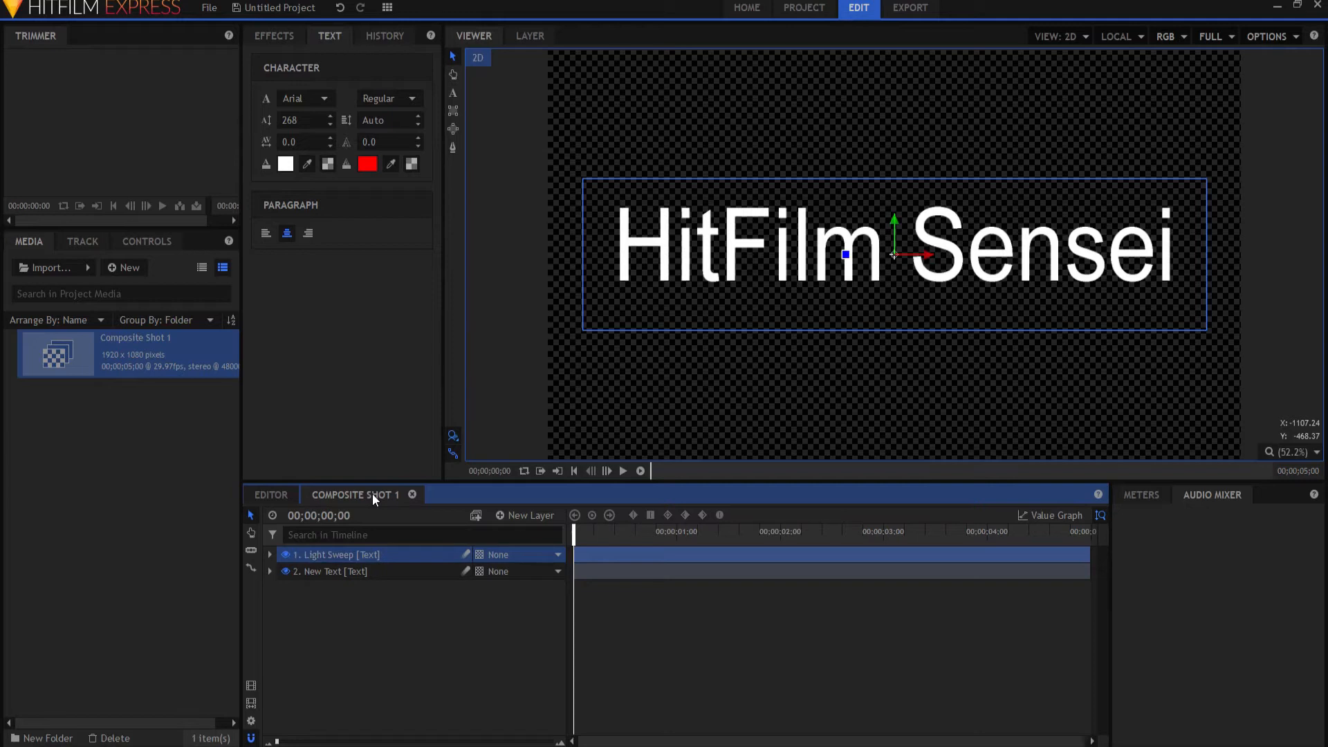
pyautogui.moveTo(314, 562)
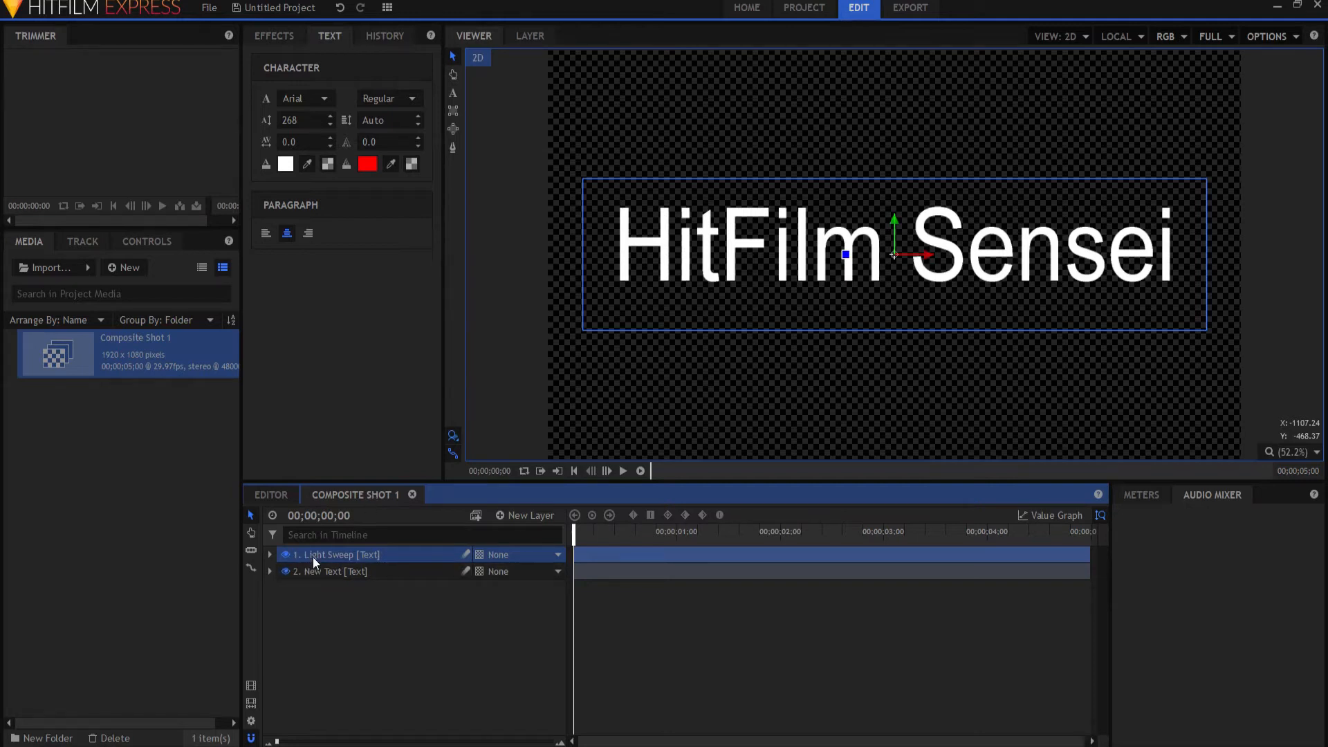
pyautogui.click(270, 553)
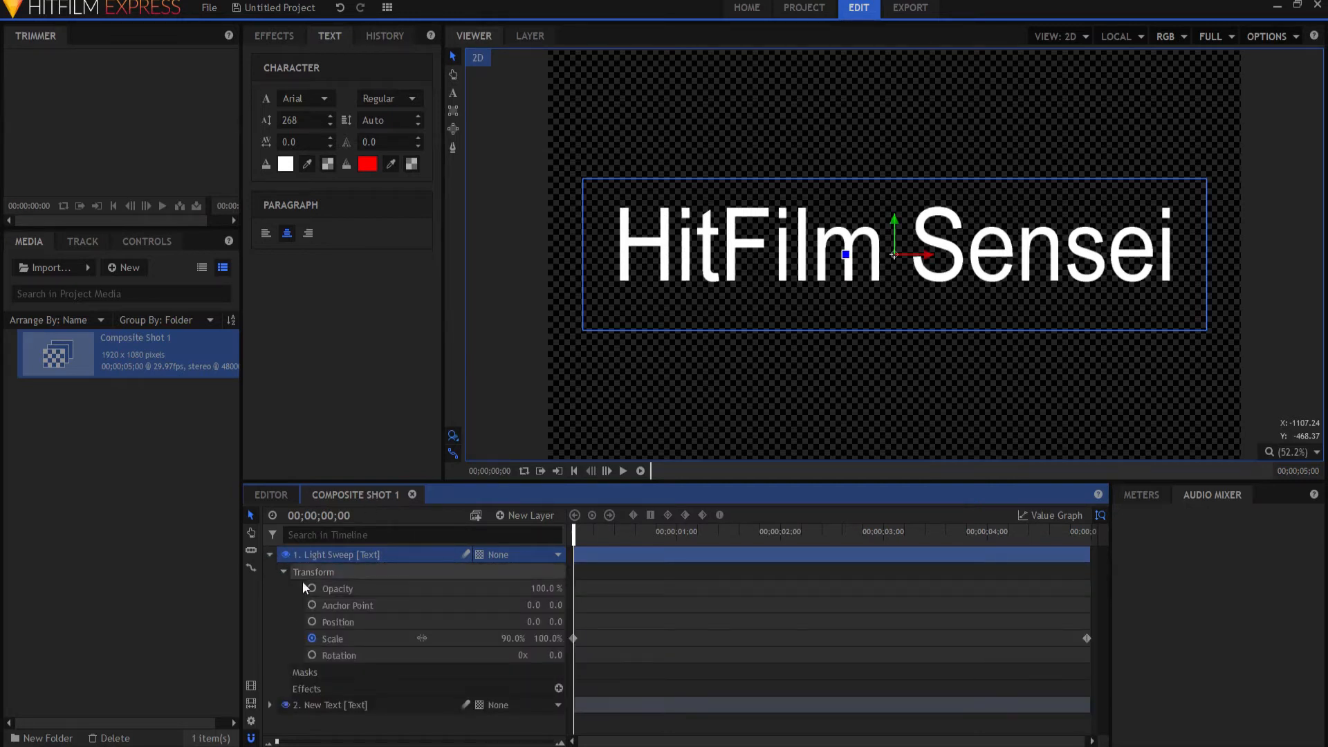
pyautogui.click(337, 621)
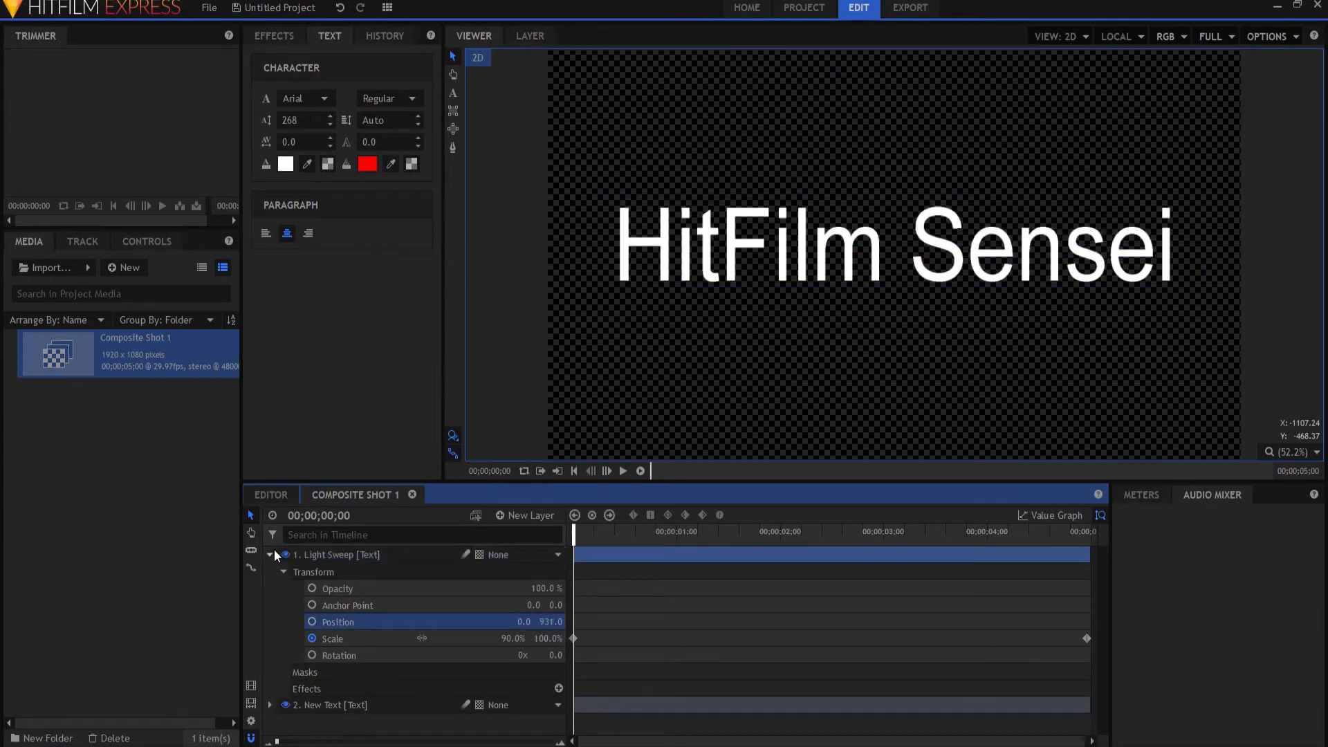
pyautogui.click(269, 555)
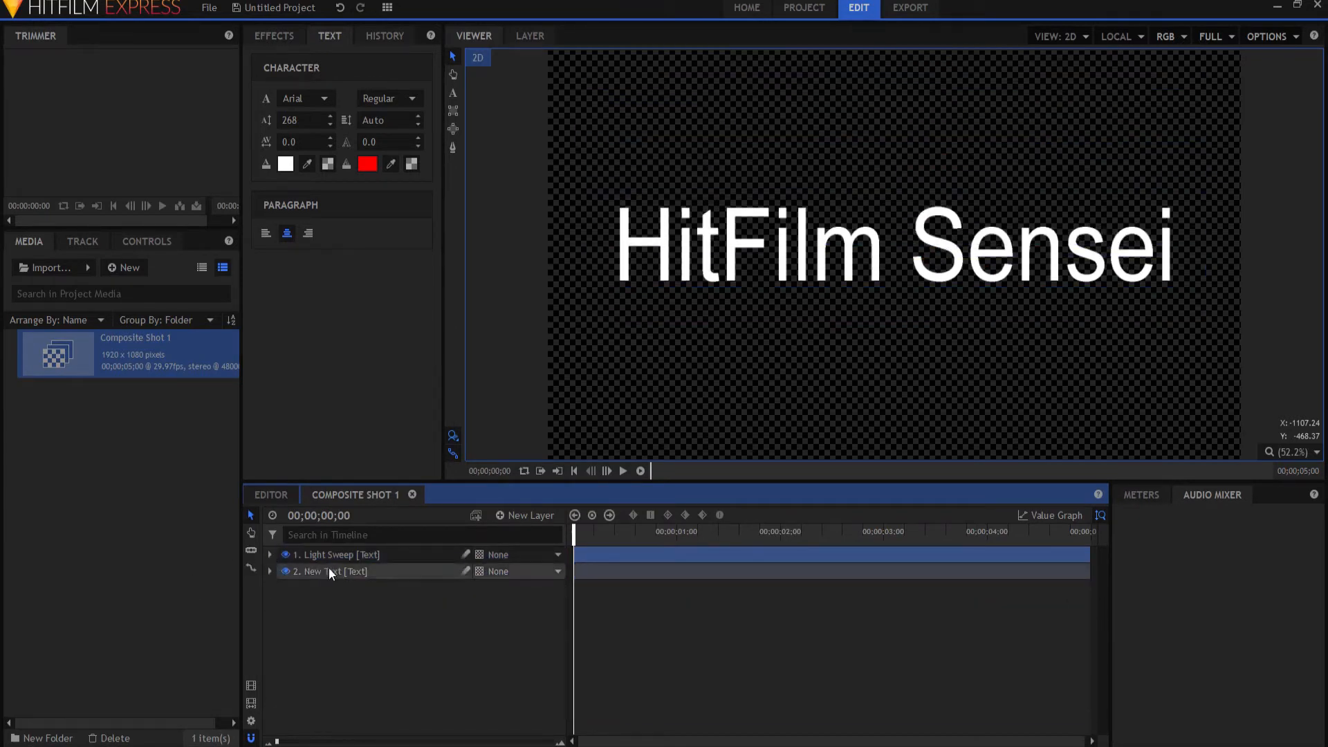
pyautogui.click(329, 572)
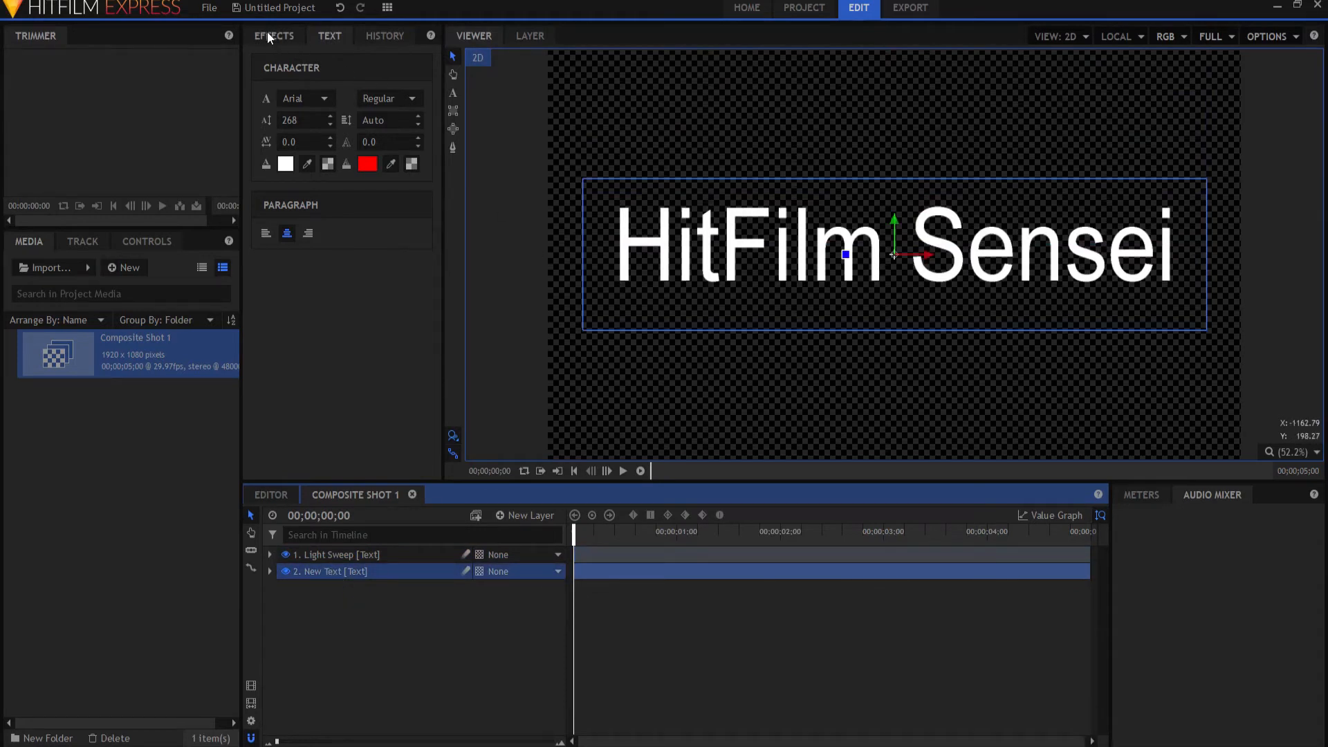
pyautogui.click(272, 36)
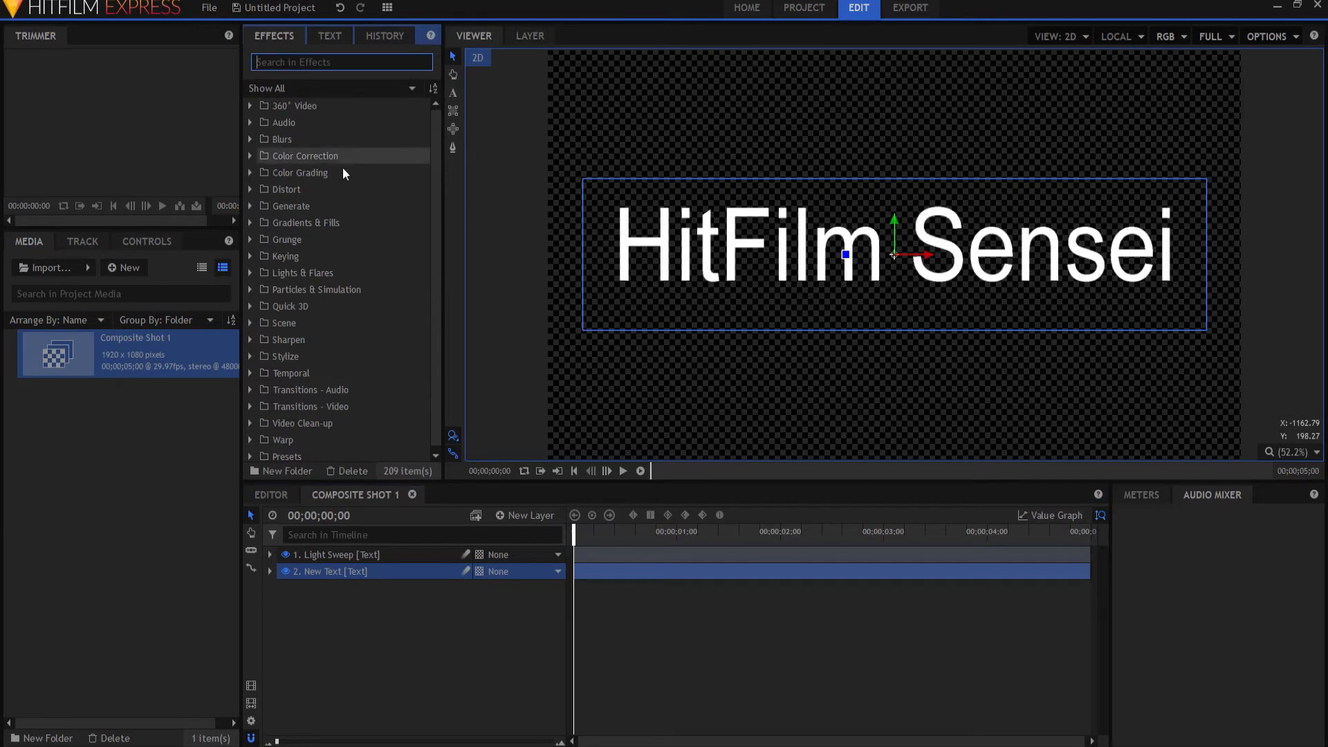
# - Apply the Parallax effect to the New Text layer and enable Invert Map
pyautogui.write('par')
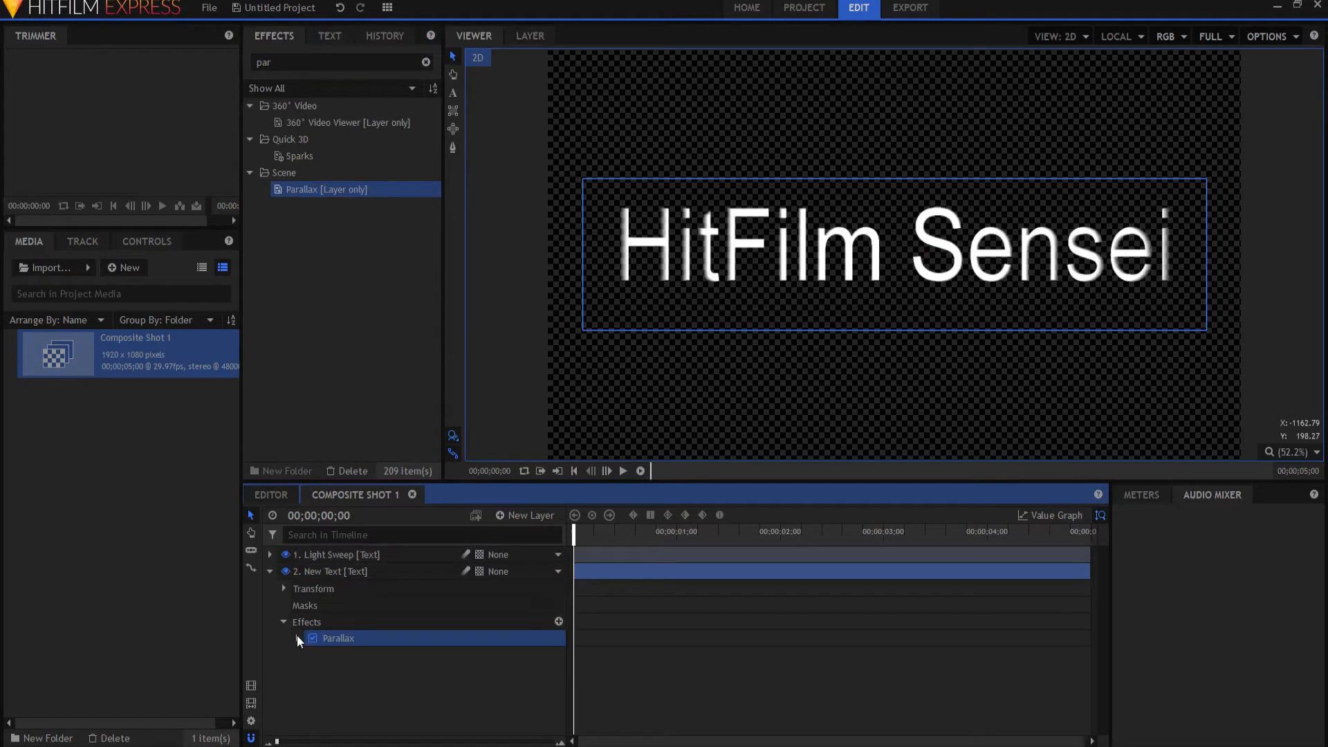
pyautogui.click(297, 638)
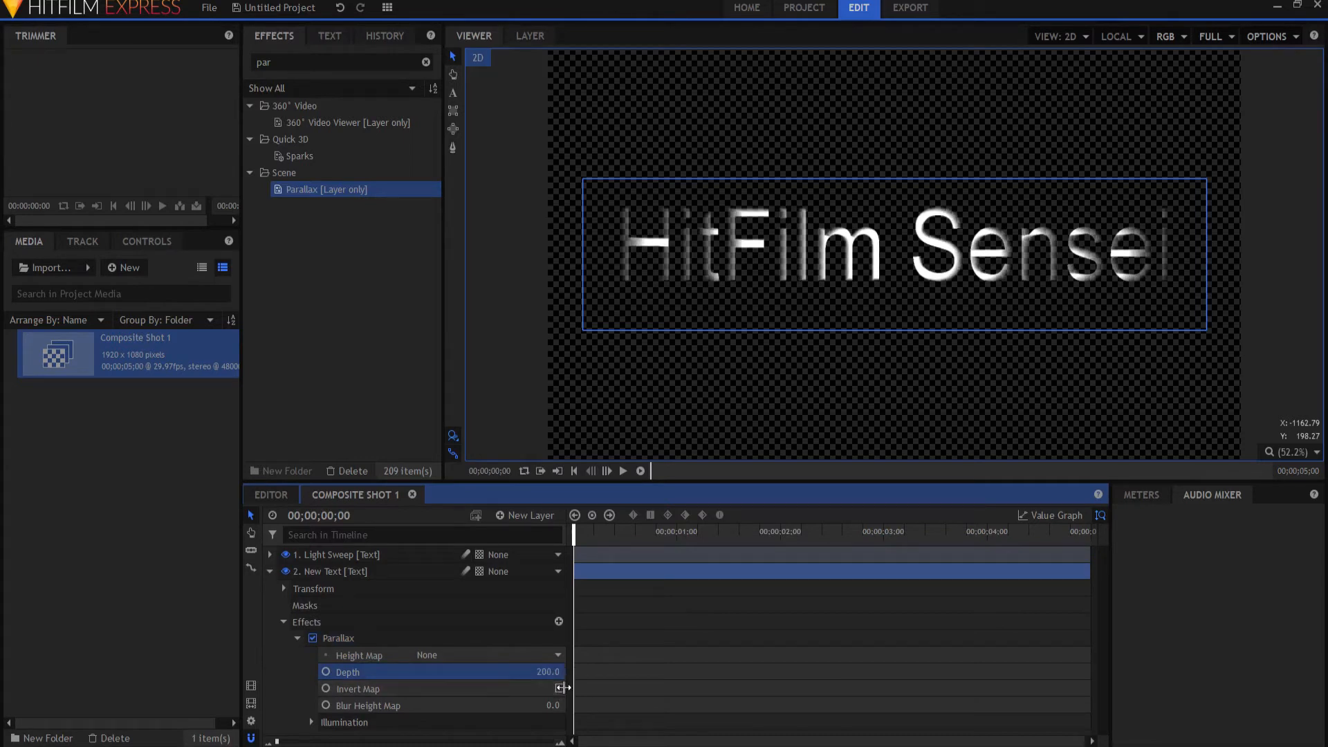
pyautogui.click(552, 688)
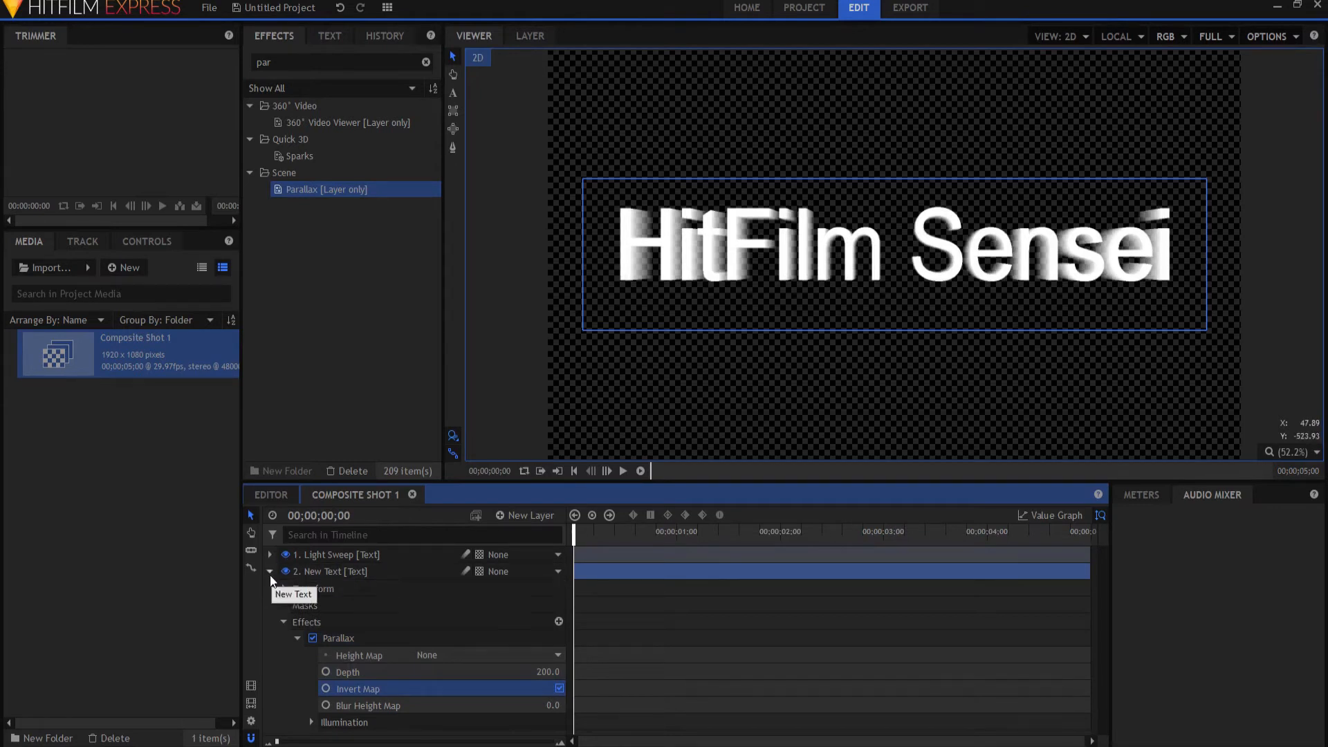
# - Add a Light layer, agreeing to create the required camera
pyautogui.click(526, 514)
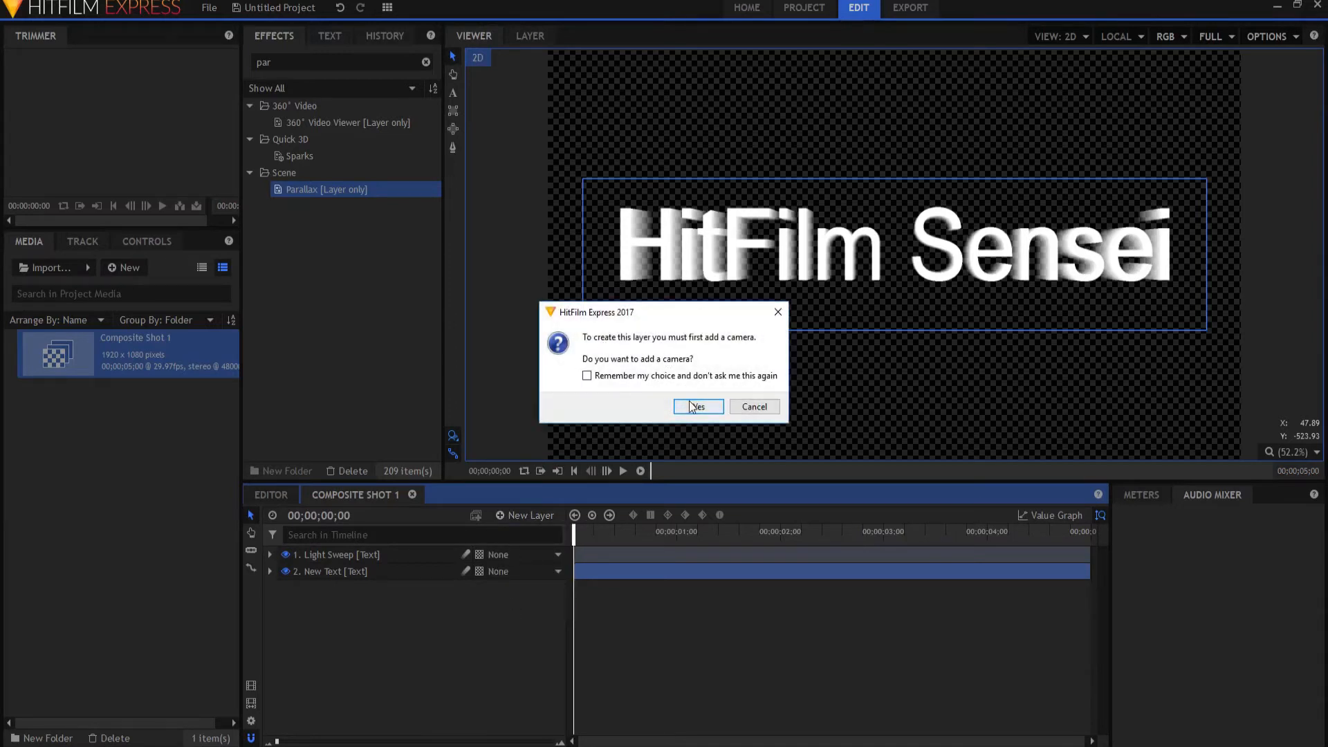
pyautogui.click(696, 407)
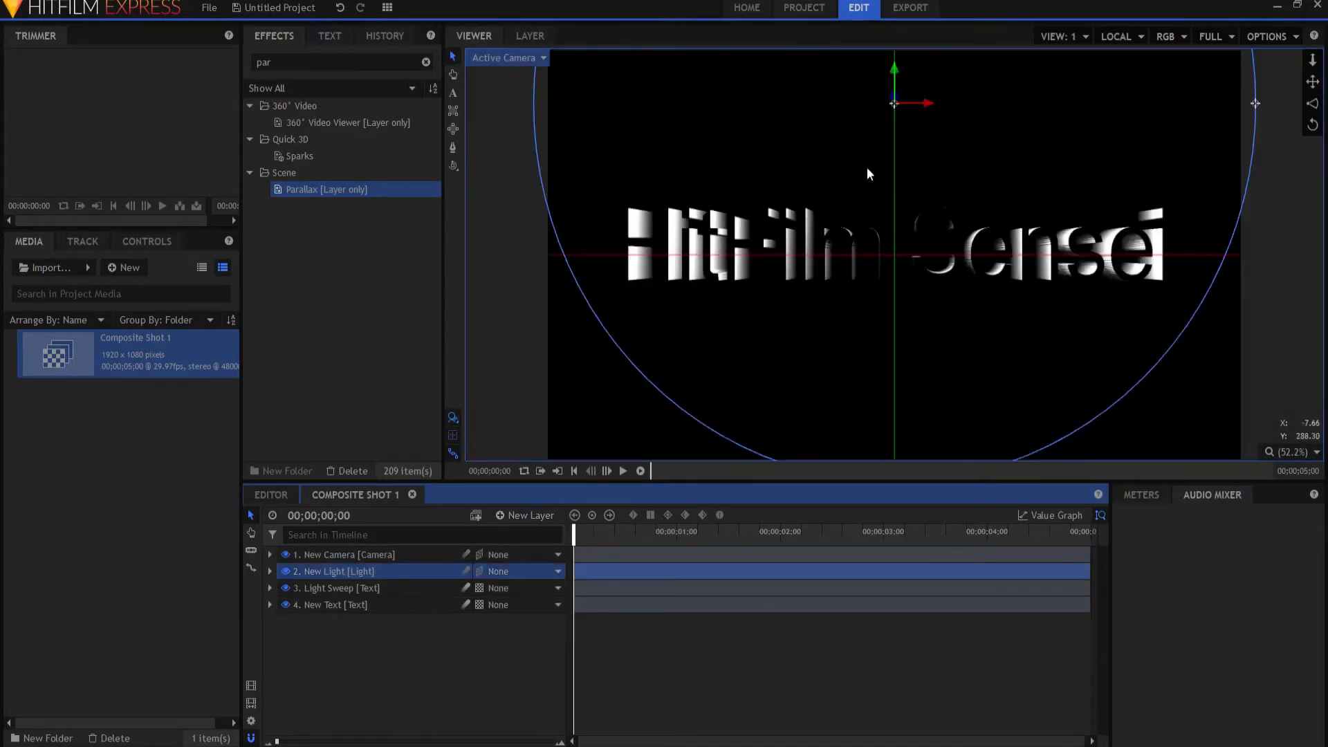
pyautogui.moveTo(282, 580)
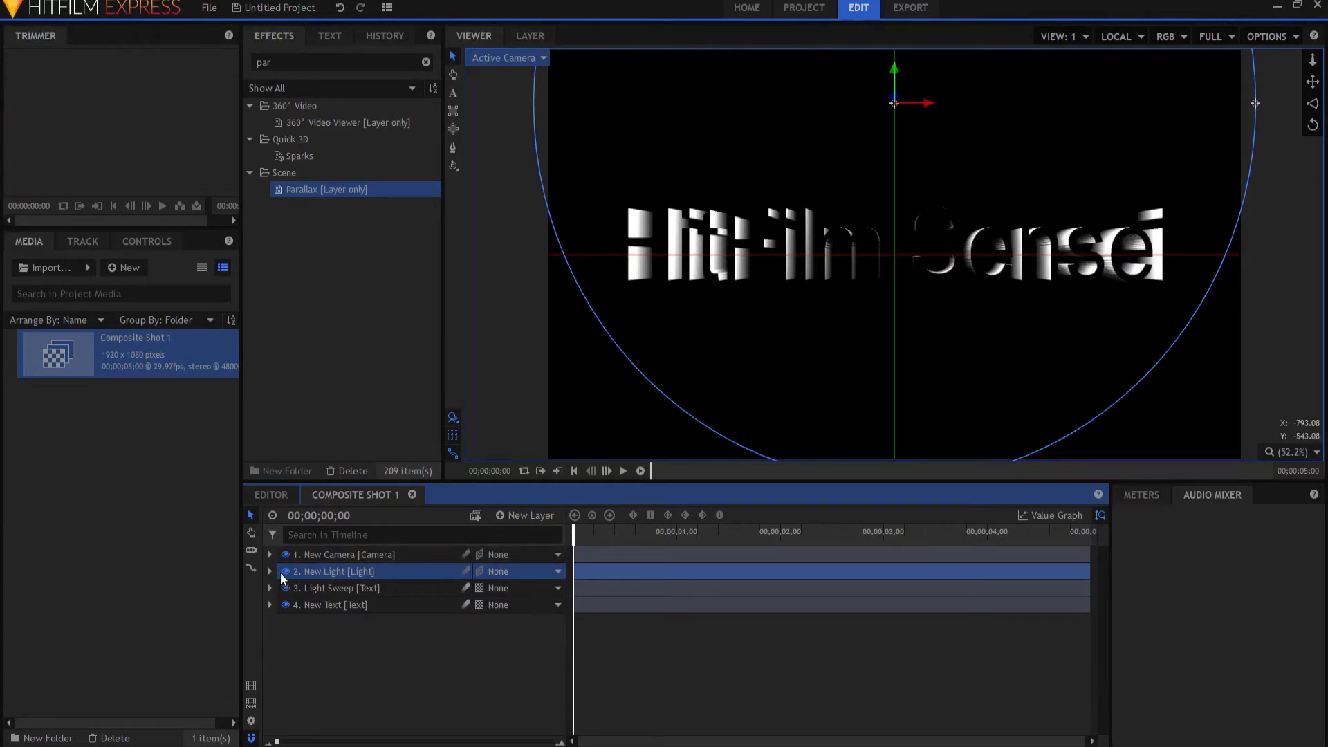
# - Set the New Light's Intensity to 50
pyautogui.click(270, 572)
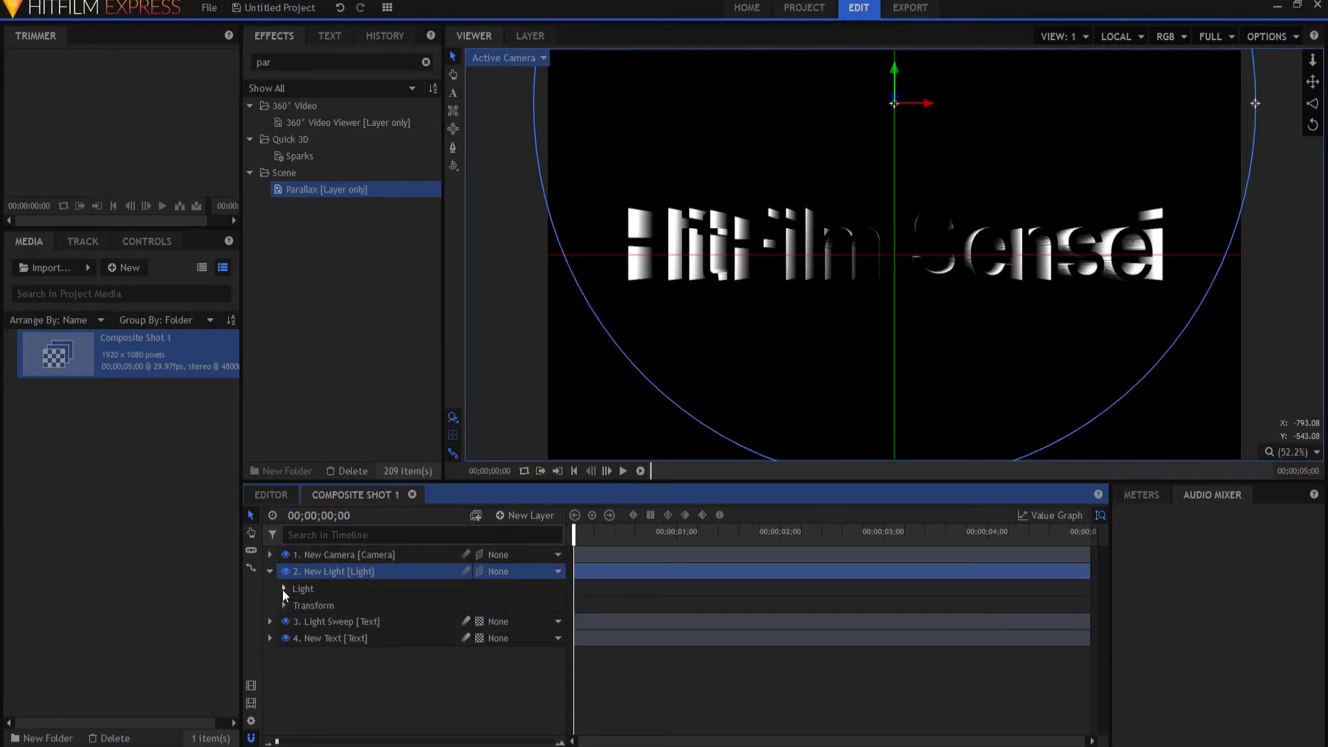
pyautogui.click(282, 589)
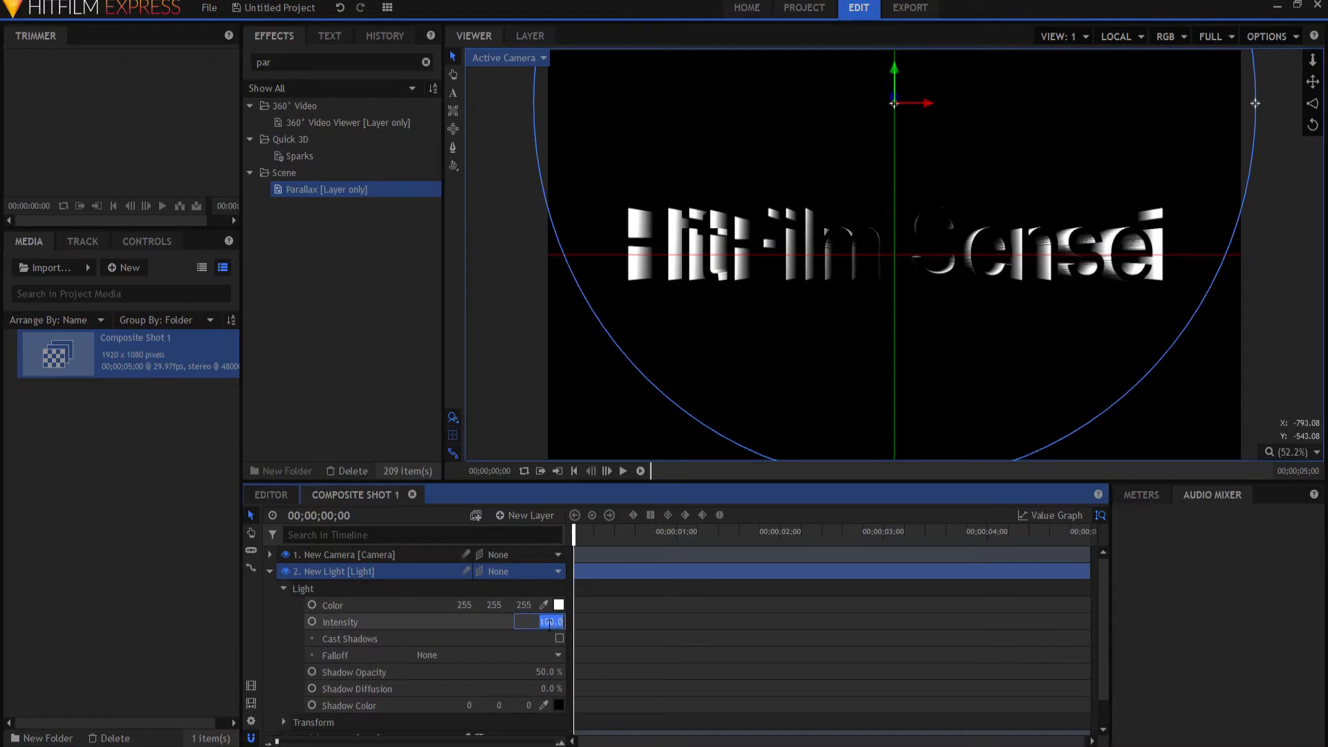
pyautogui.write('50')
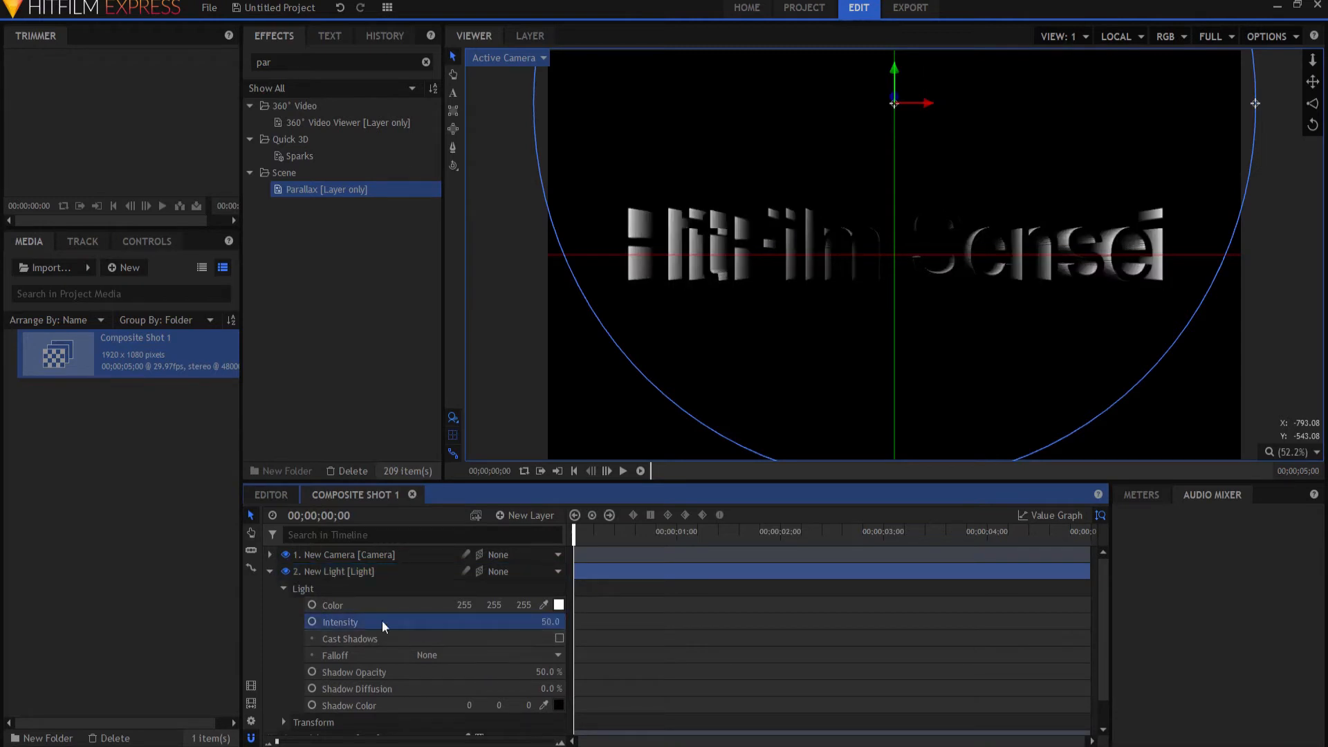
pyautogui.click(282, 589)
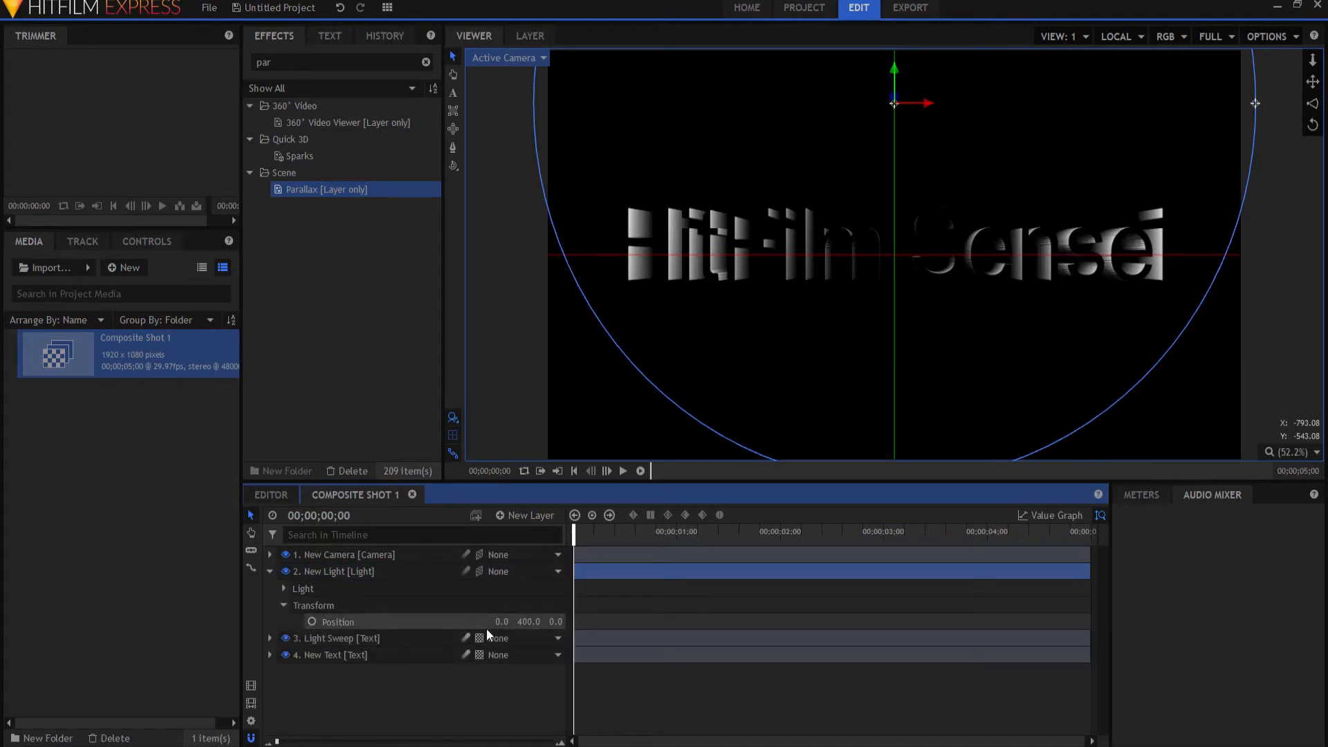
pyautogui.moveTo(346, 629)
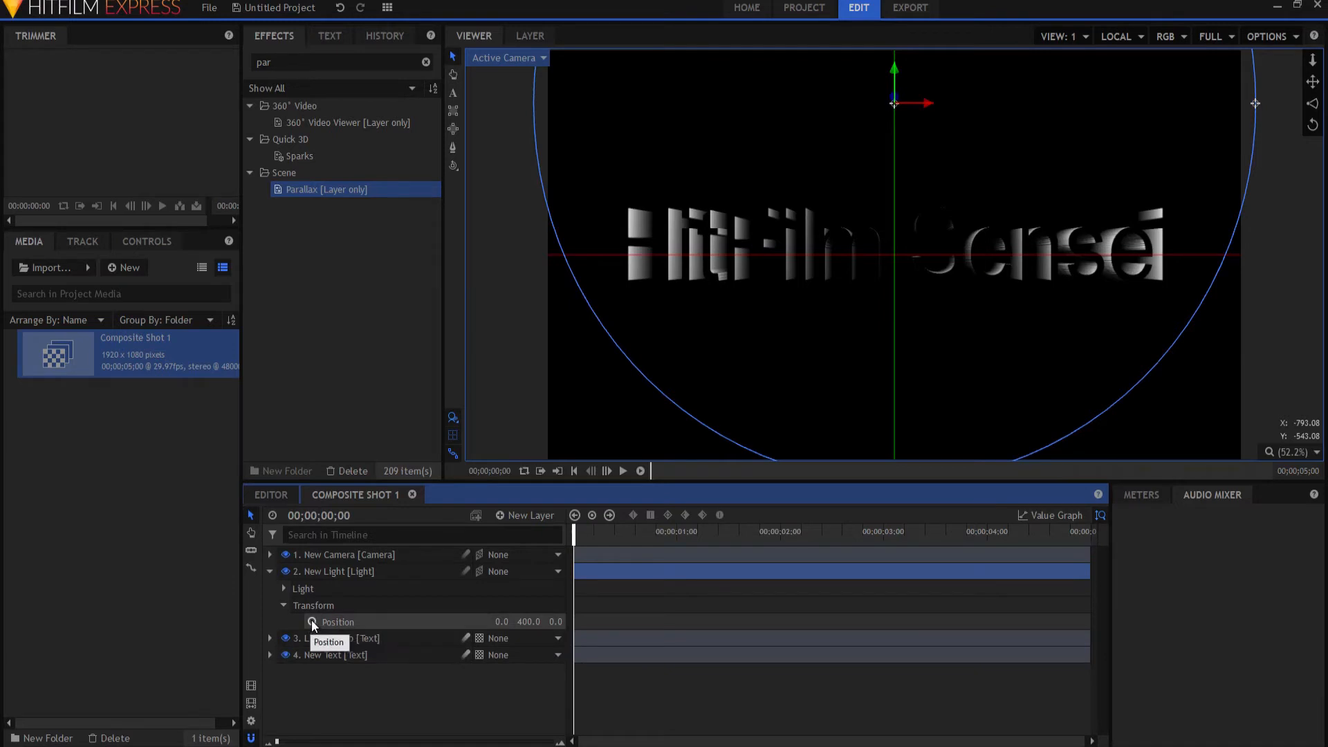
# - Keyframe the light's Position at frame 0 and change it later in the shot
pyautogui.click(314, 621)
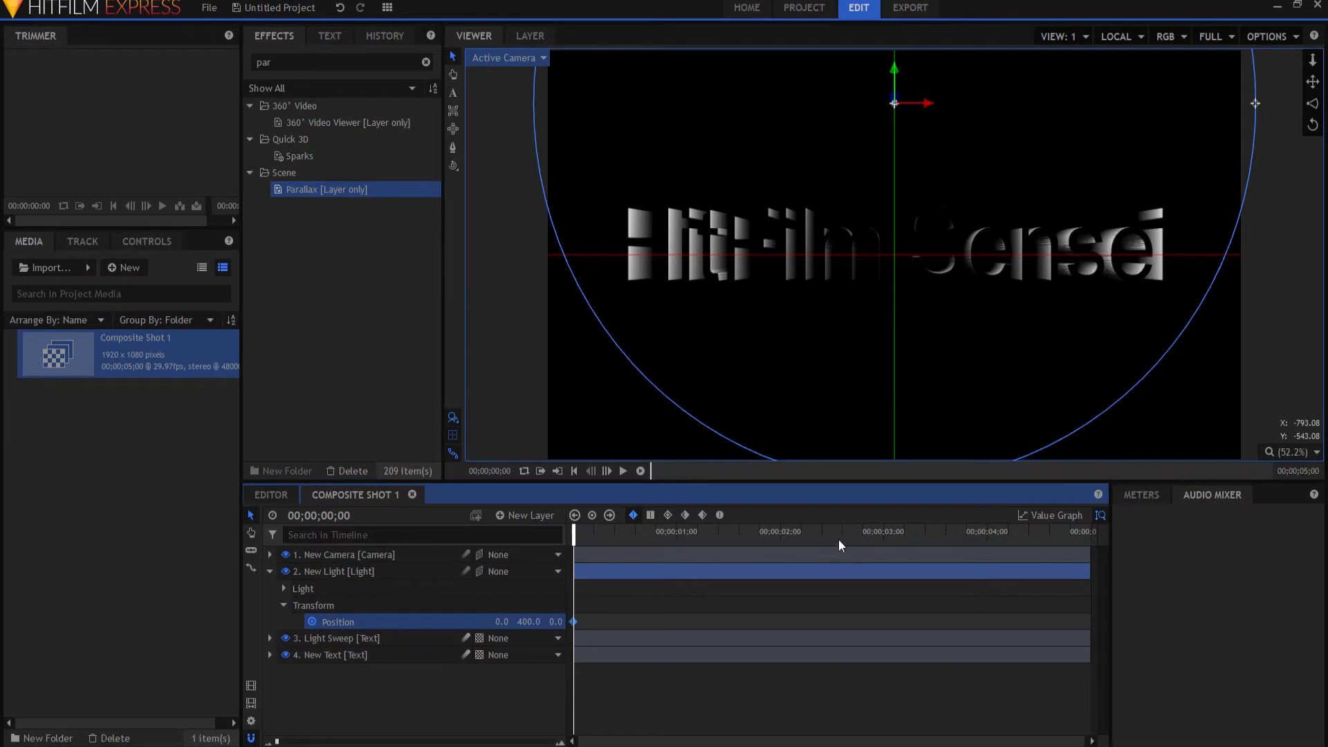
pyautogui.click(834, 531)
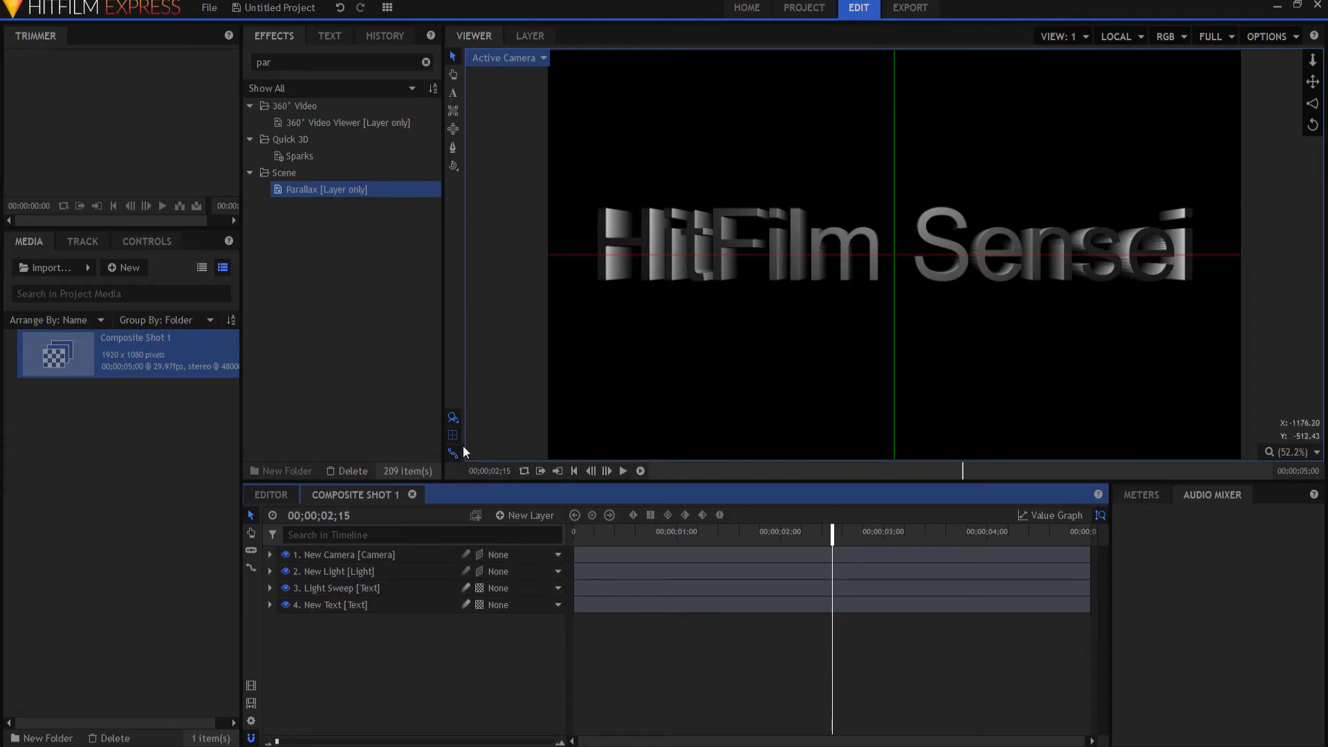
pyautogui.moveTo(454, 437)
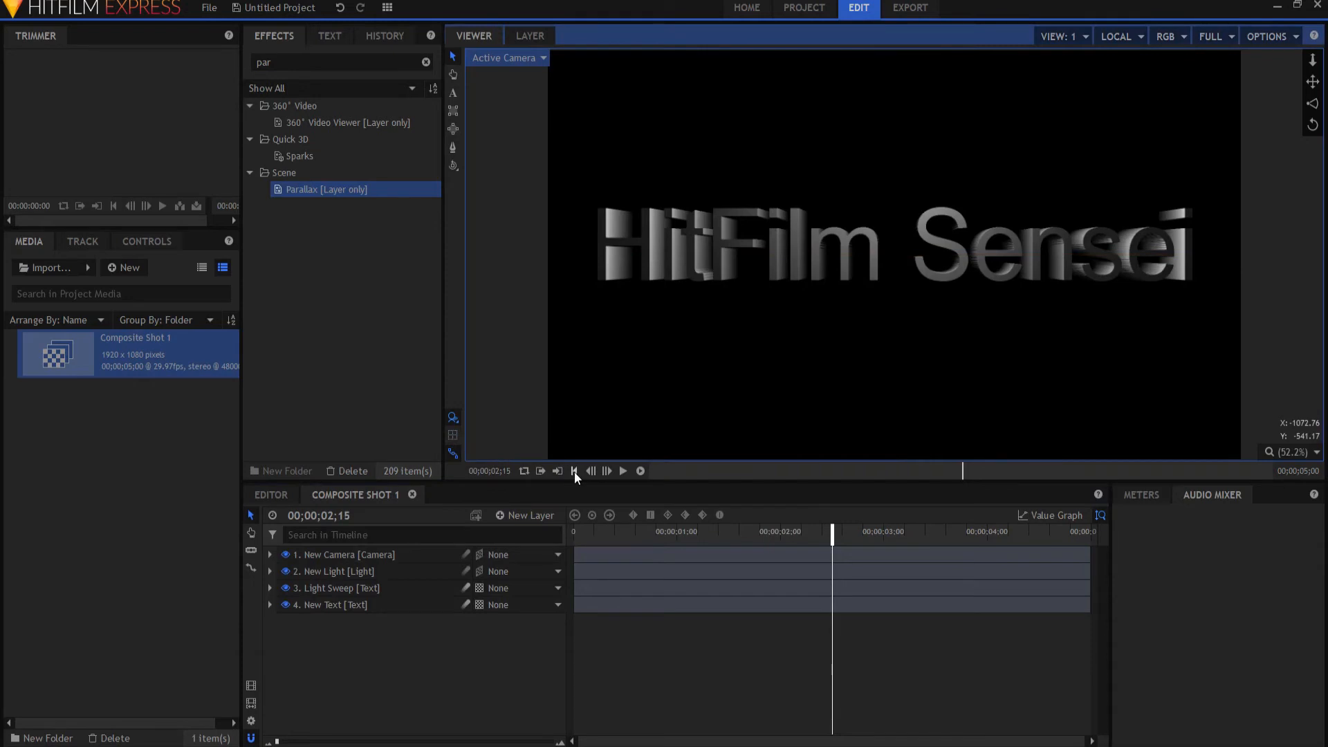
pyautogui.click(575, 470)
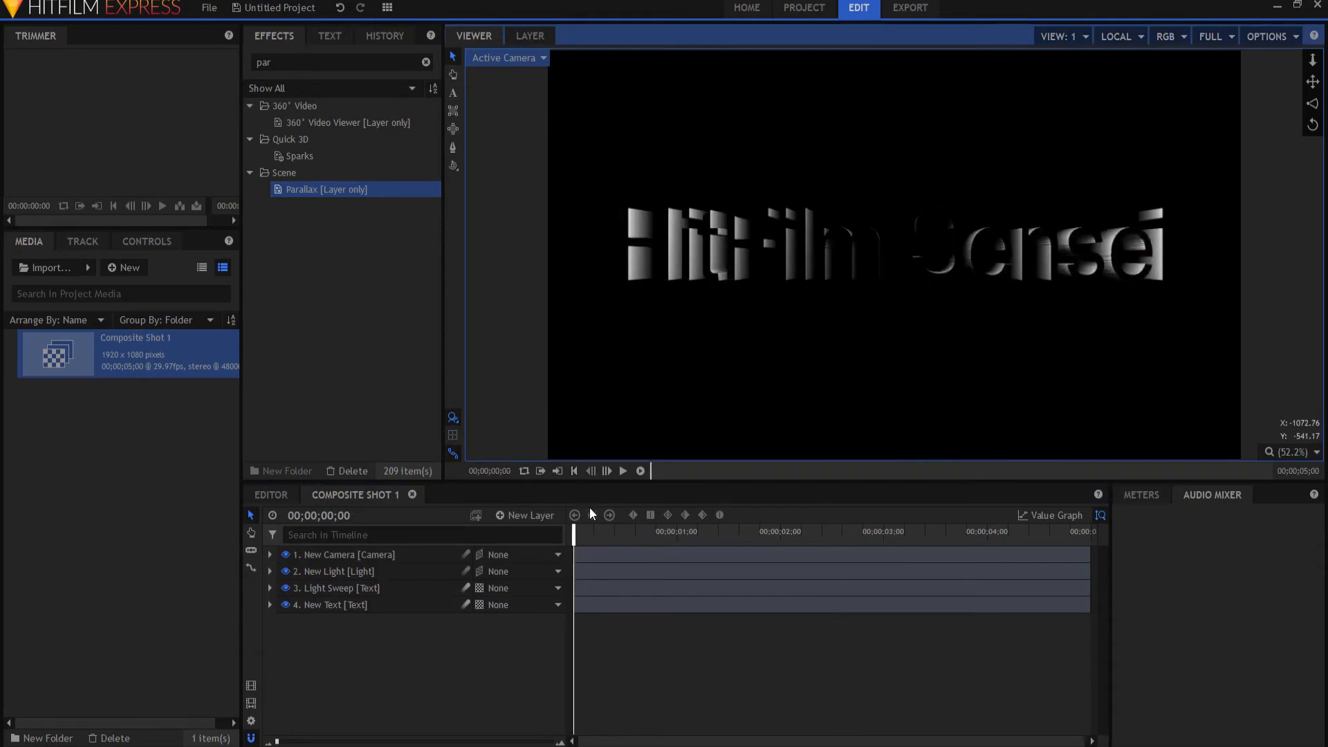
pyautogui.moveTo(640, 471)
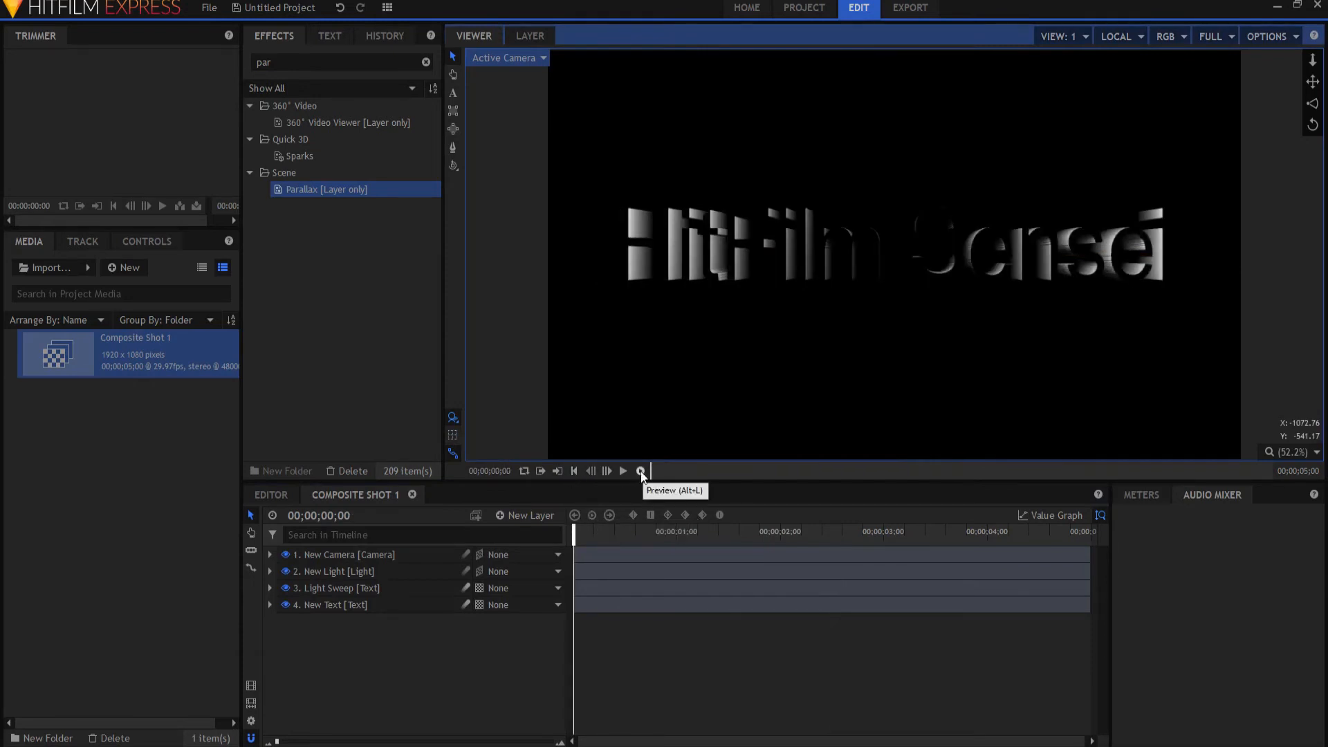
pyautogui.click(641, 471)
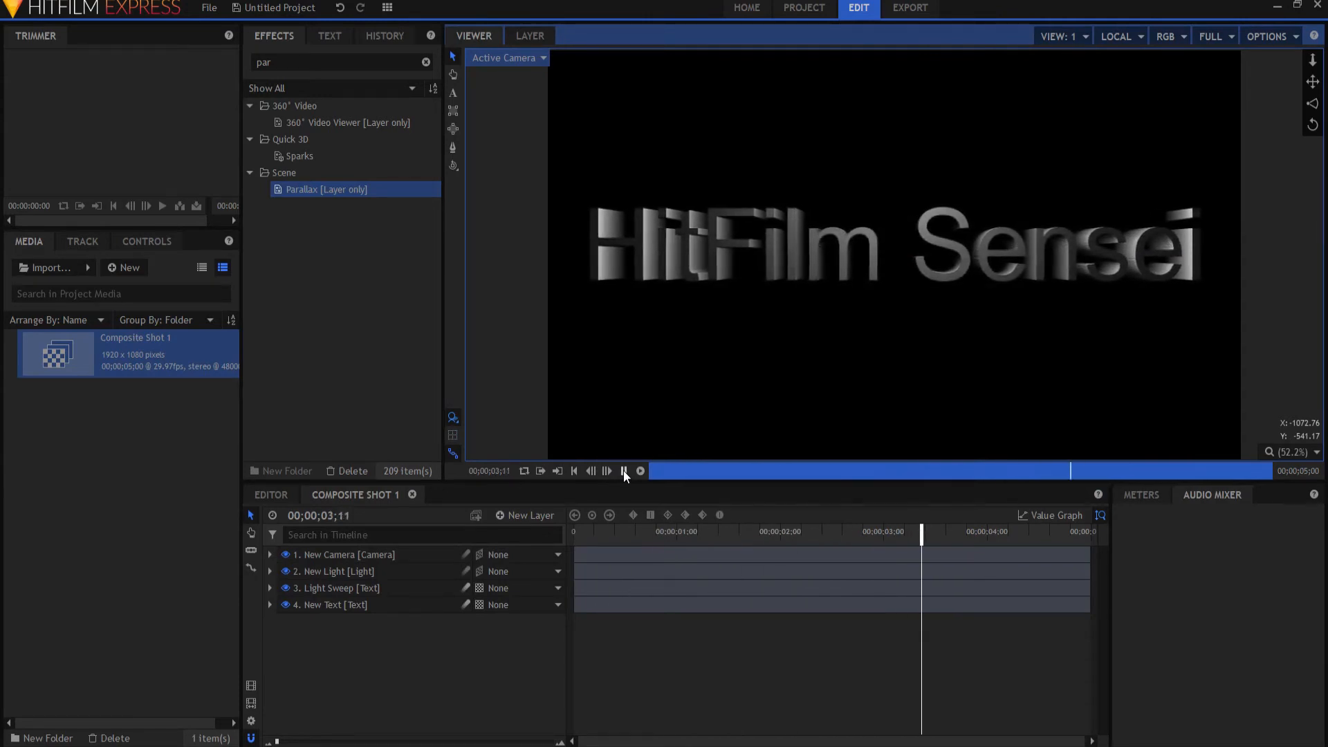
pyautogui.click(622, 472)
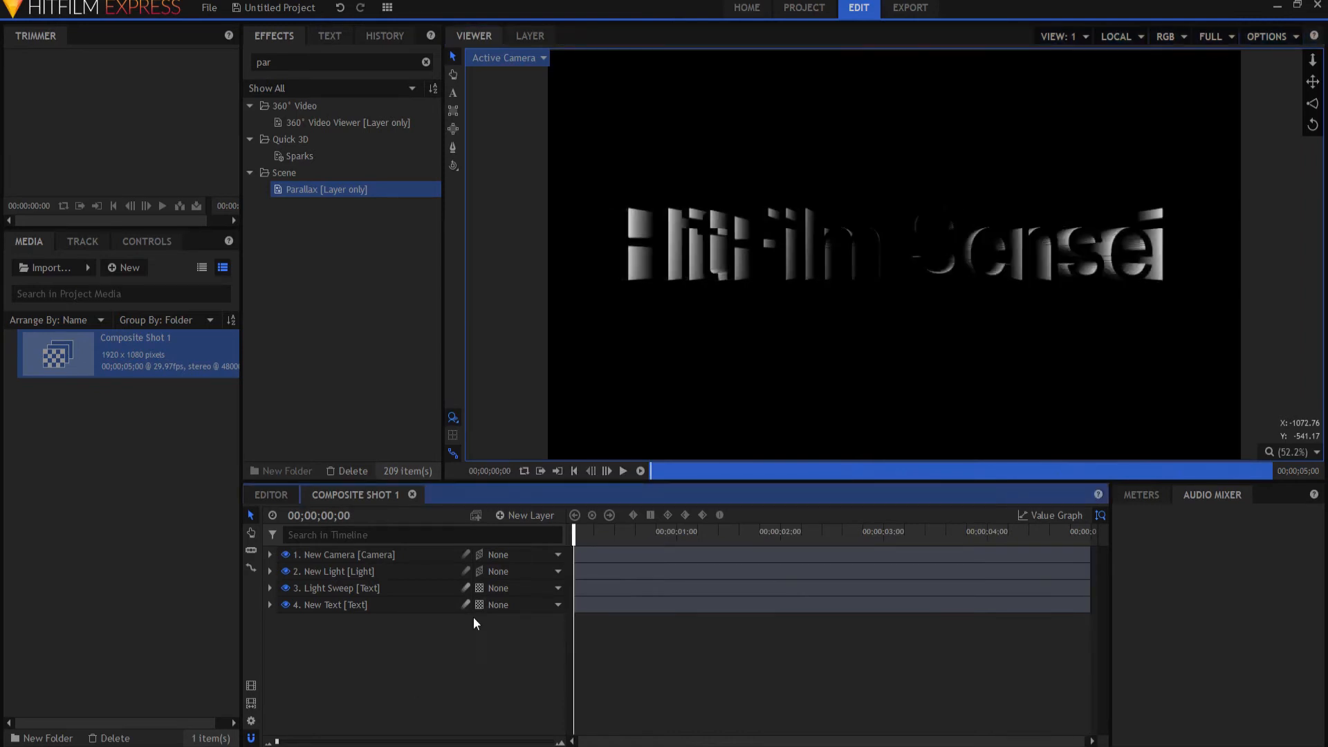
pyautogui.moveTo(886, 543)
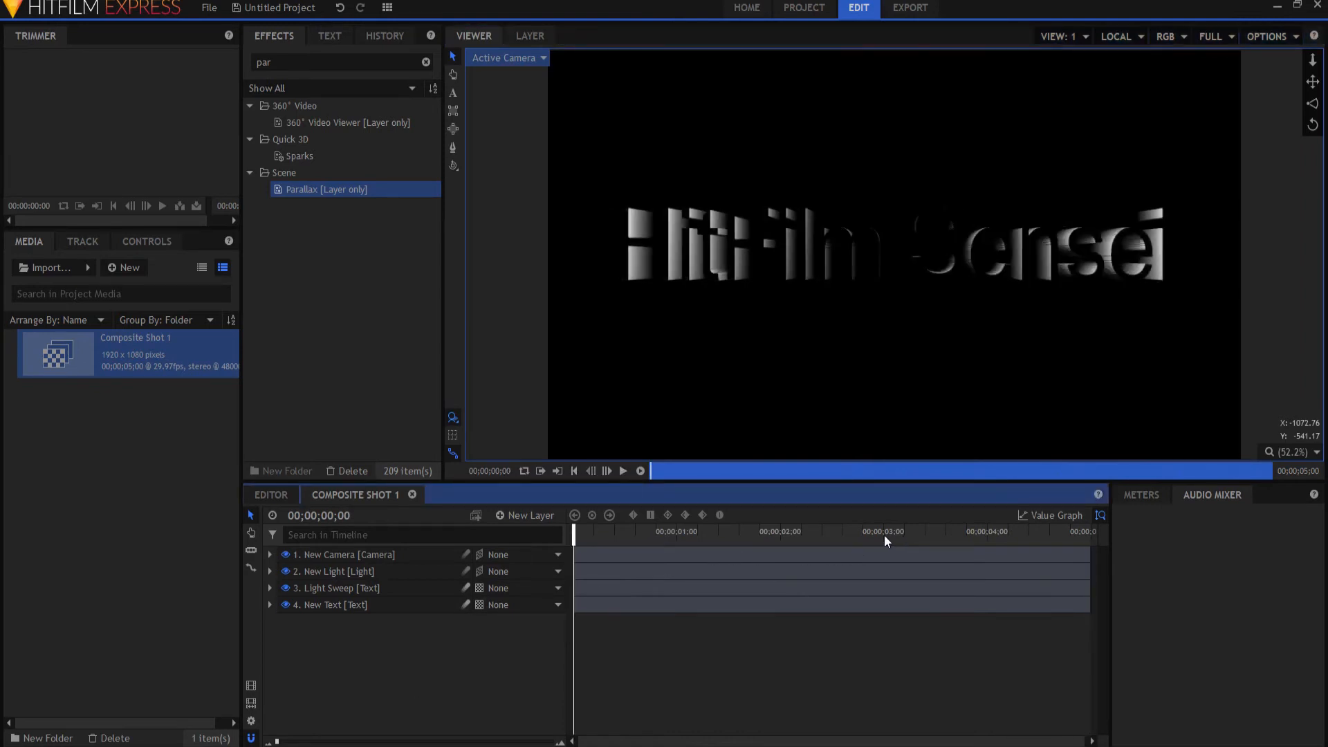
# - At the 3-second mark, adjust the Light Sweep layer so its white text renders on top
pyautogui.click(884, 531)
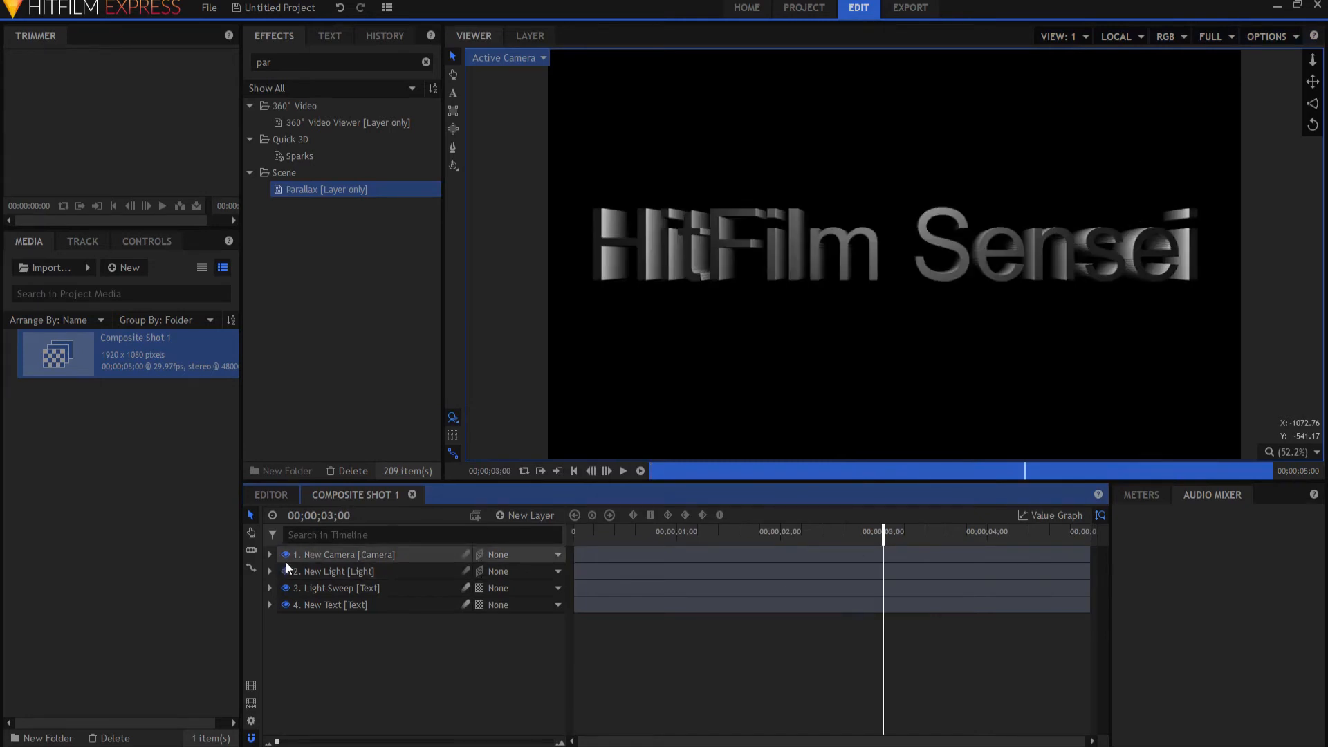
pyautogui.click(270, 588)
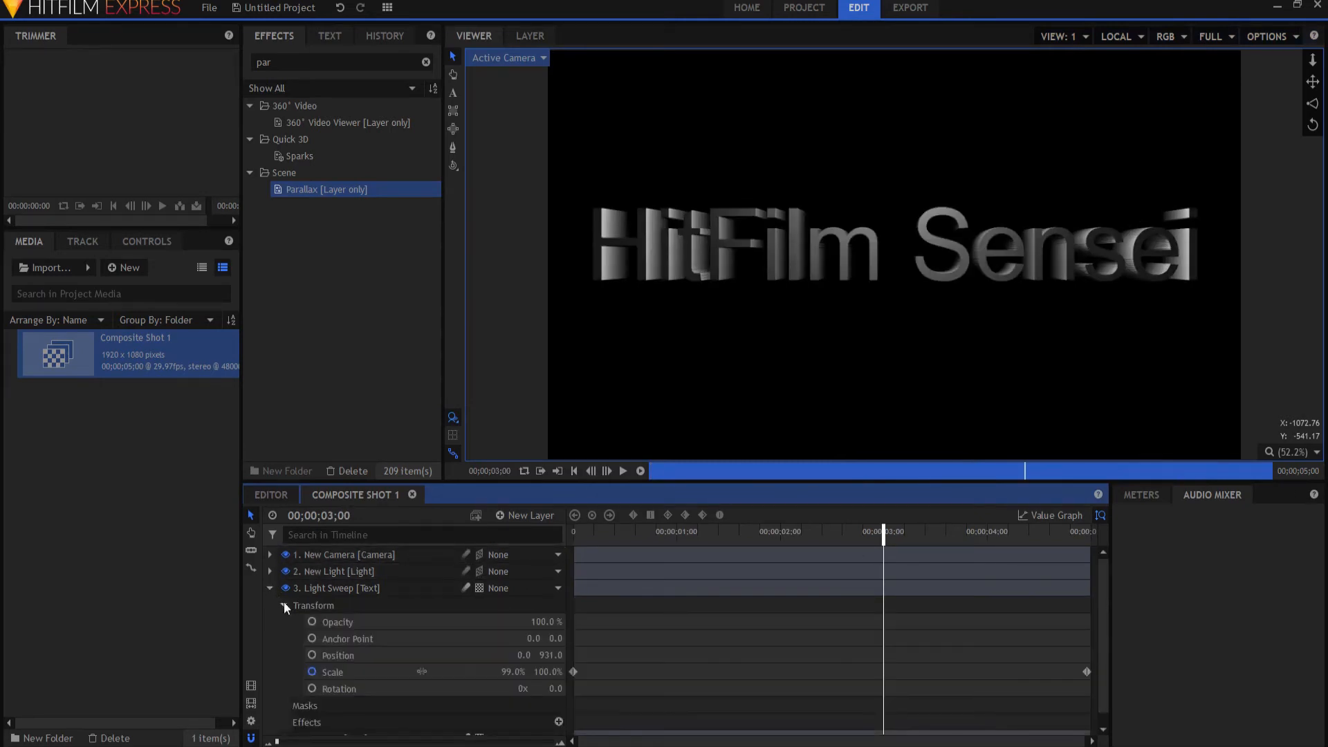
pyautogui.doubleClick(549, 655)
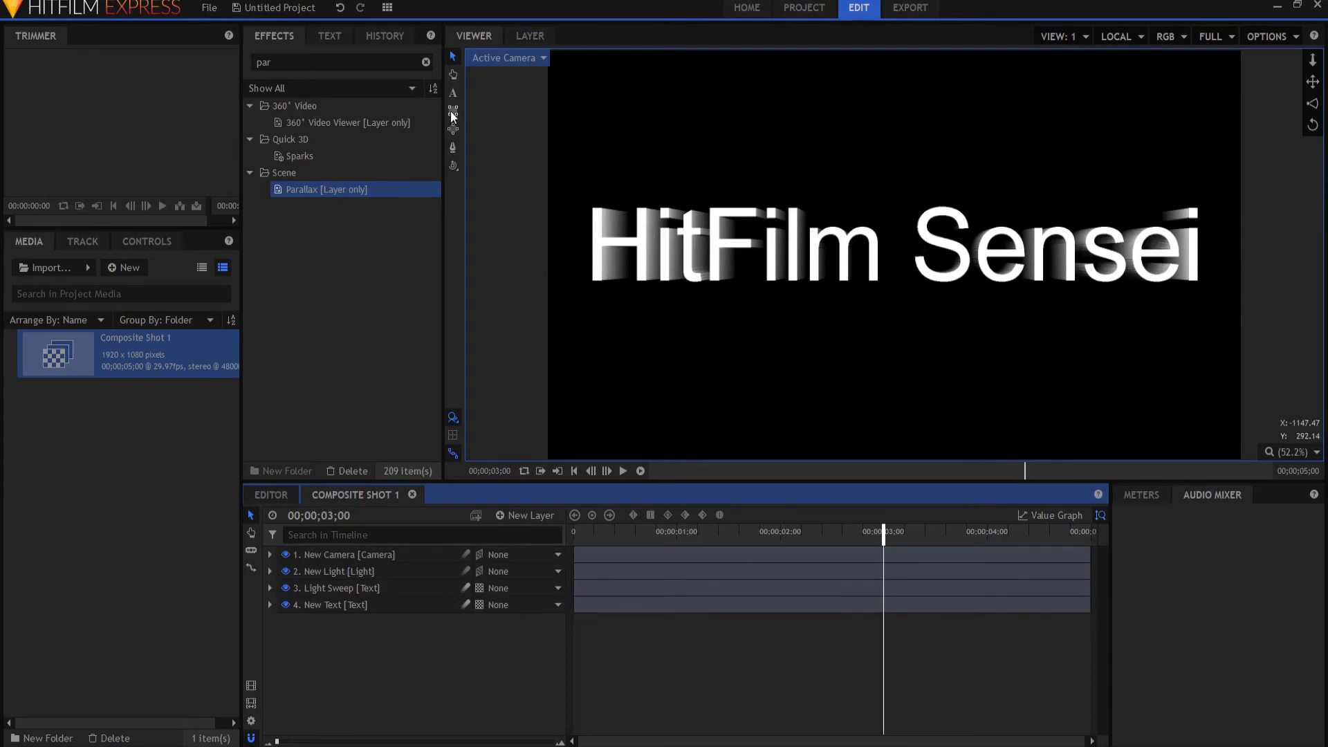
# - Draw a rectangular mask on Light Sweep, rotate it -29° and keyframe its Position at -964, 62
pyautogui.click(339, 588)
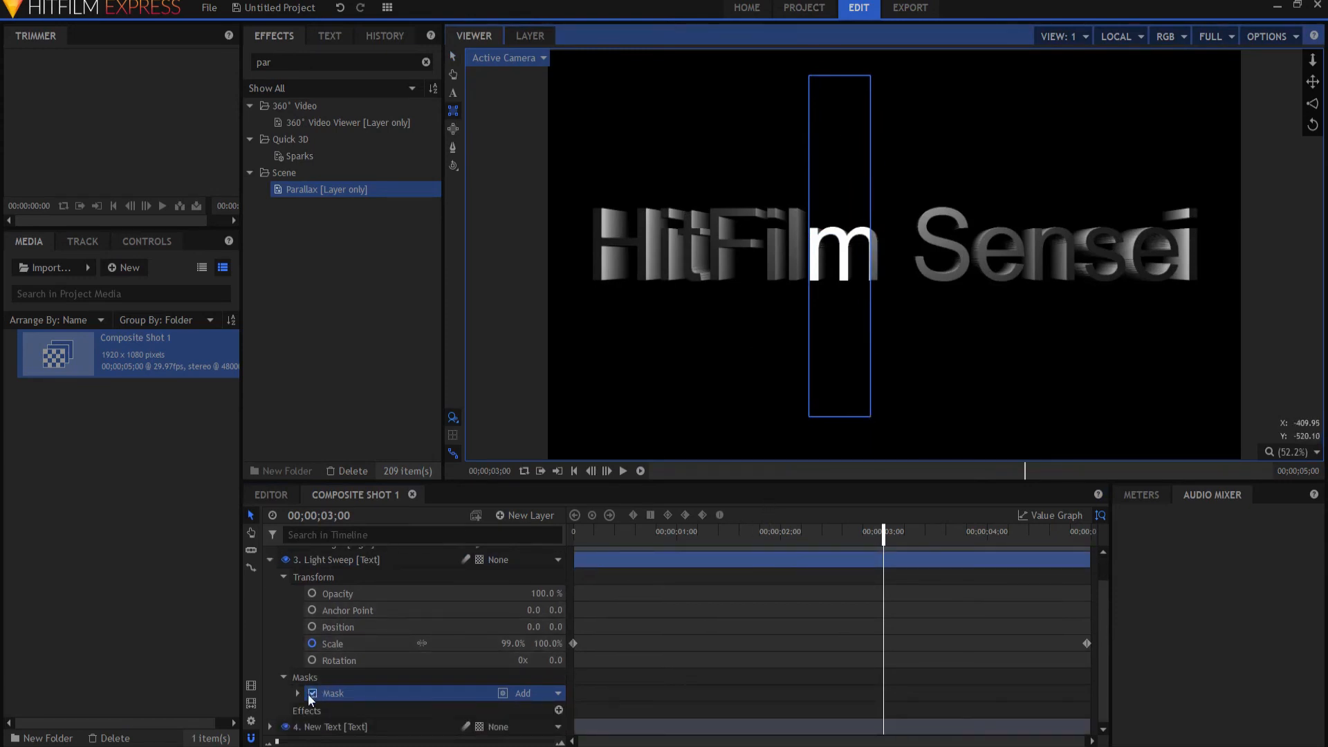
pyautogui.click(296, 694)
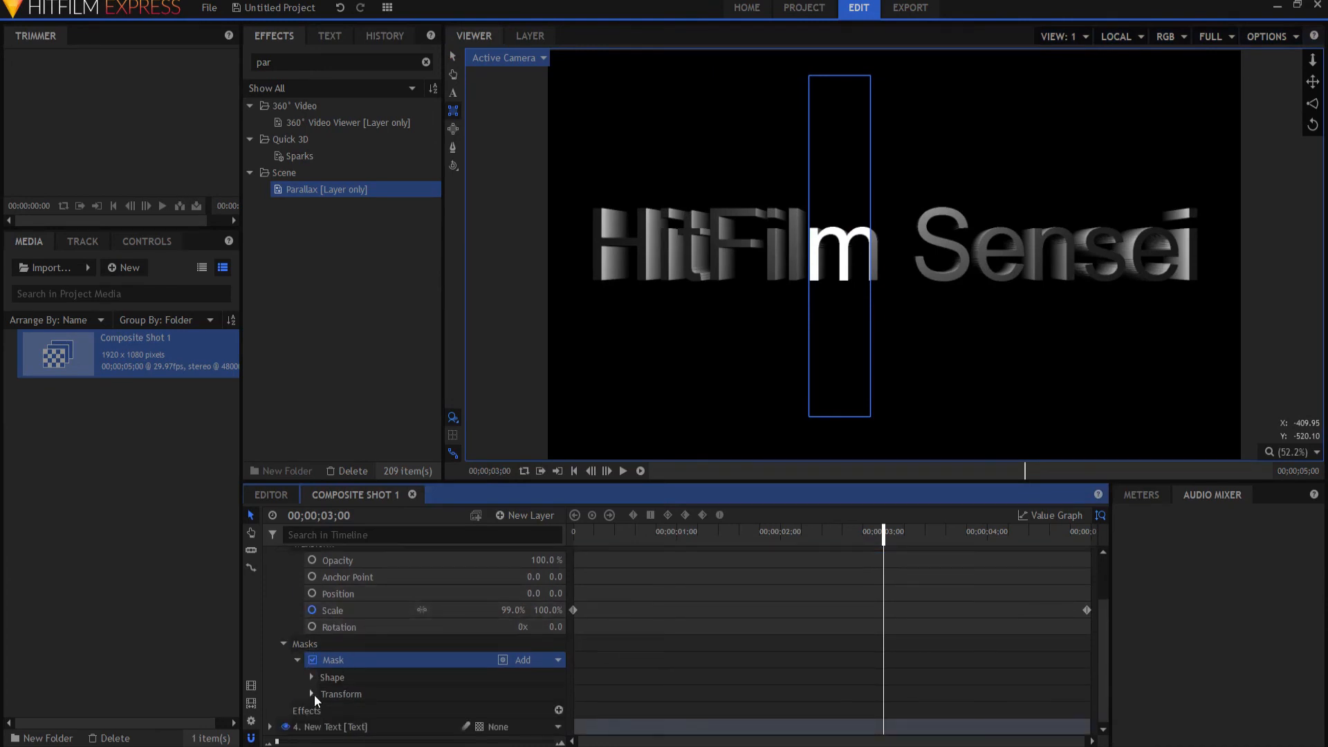
pyautogui.click(311, 693)
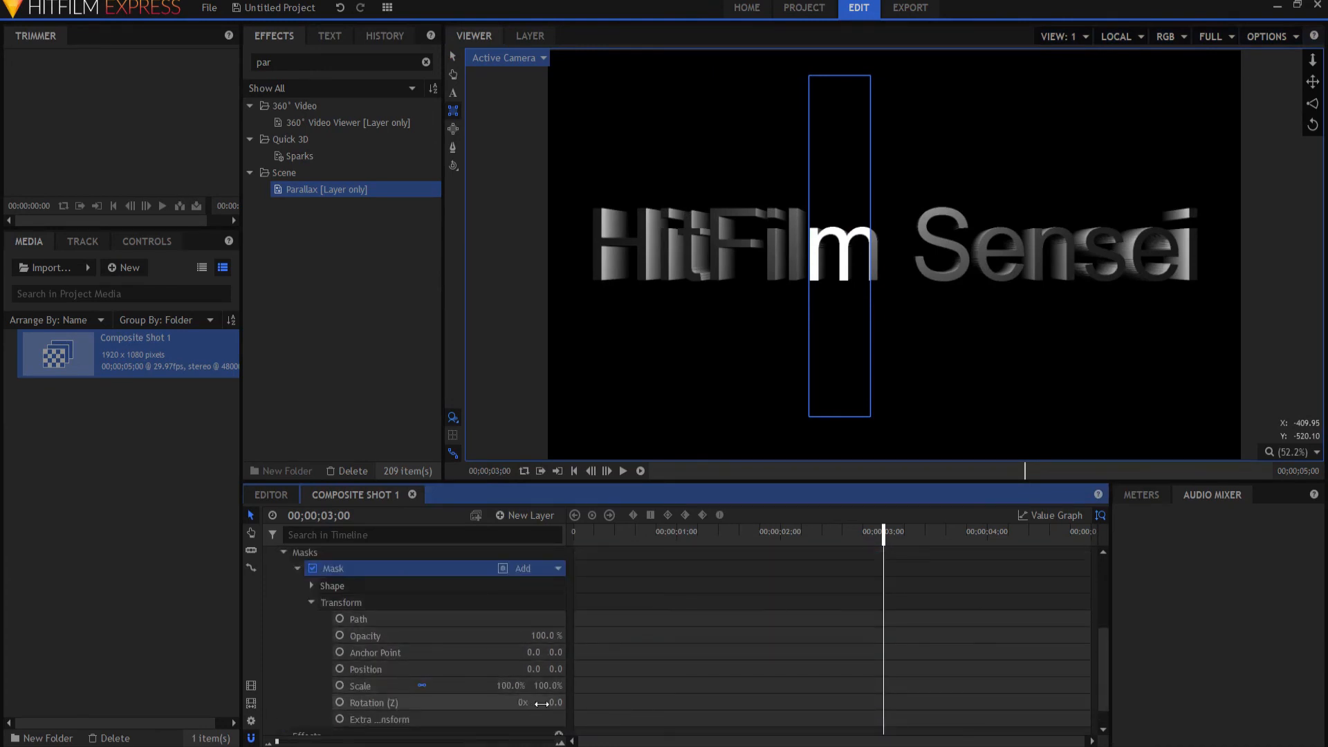
pyautogui.moveTo(549, 703); pyautogui.dragTo(534, 703)
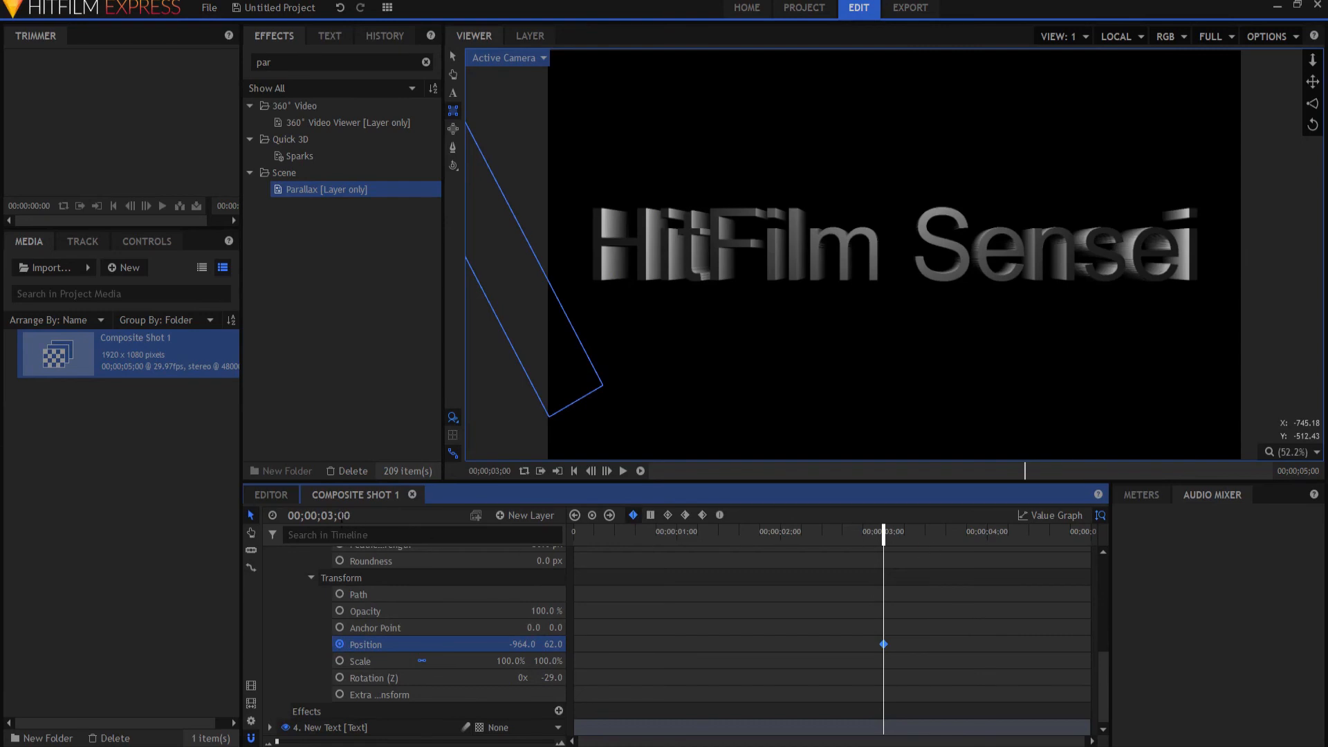
# - Fold the layer properties away and rest the playhead at 00;00;00;00
pyautogui.click(320, 516)
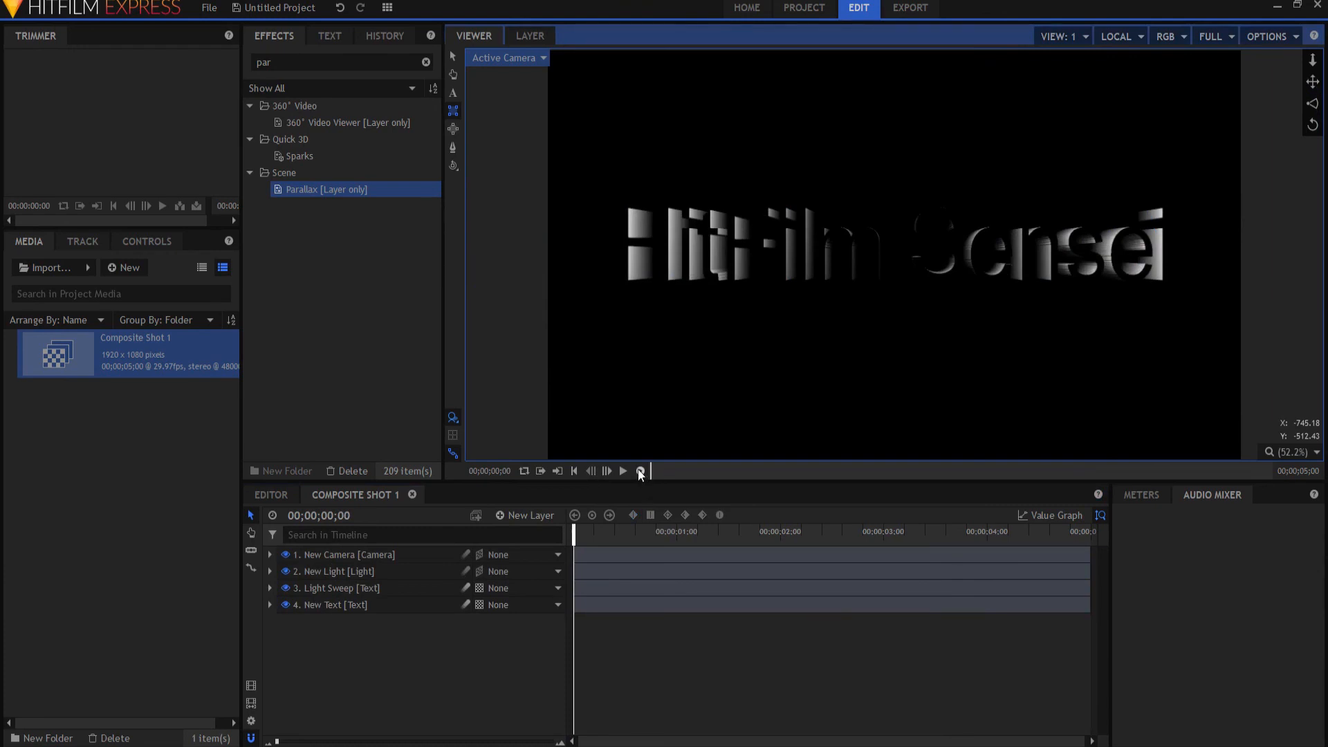
pyautogui.click(623, 472)
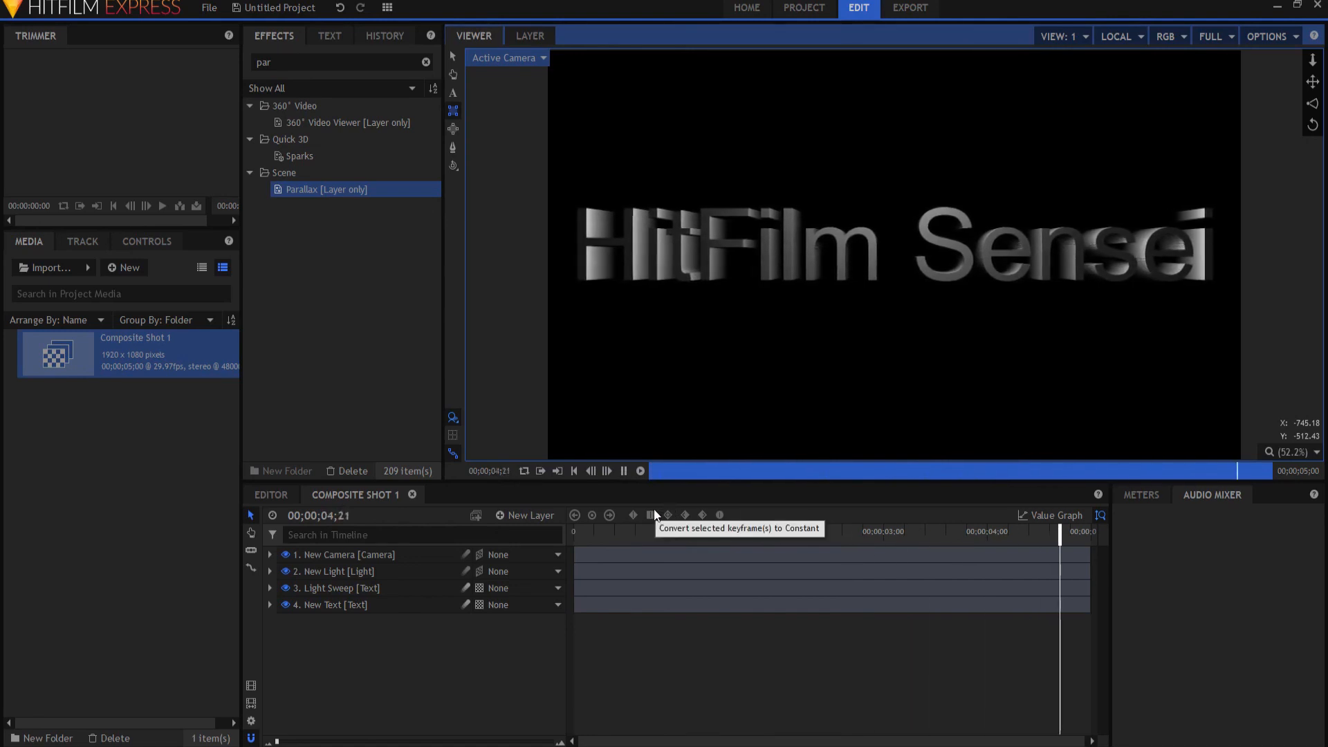
pyautogui.click(625, 470)
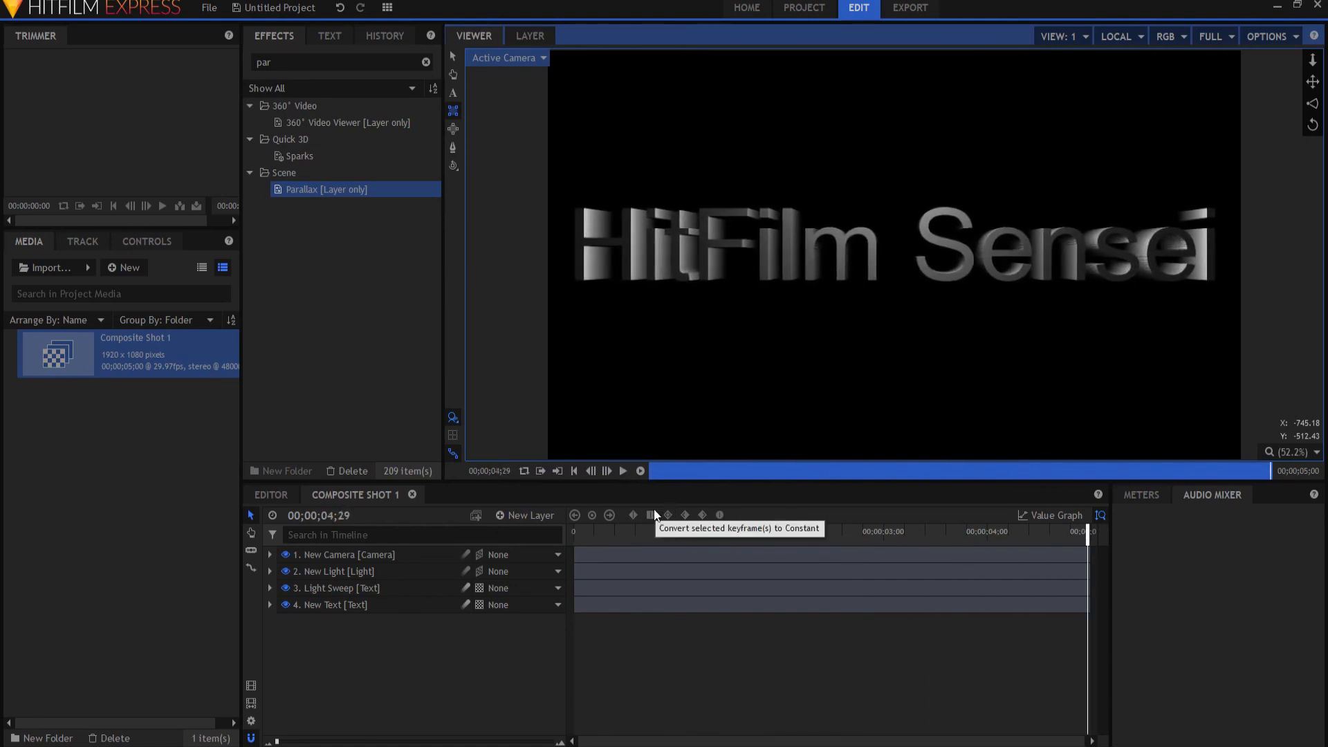